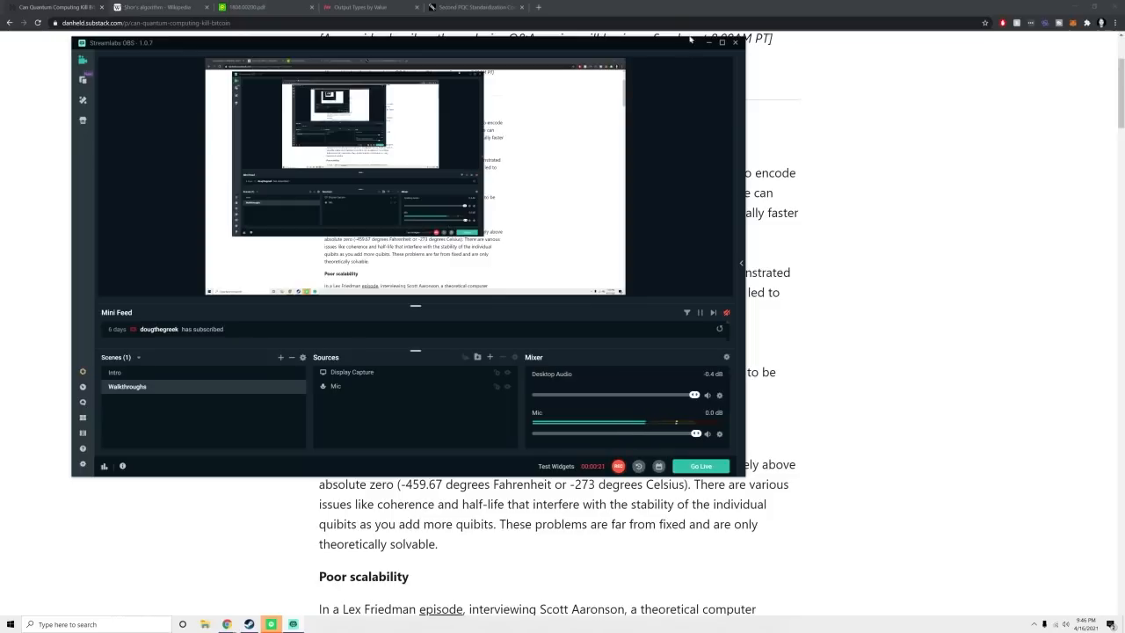
- Minimize the Streamlabs OBS window so the quantum computing article fills the screen
{"action": "left_click", "coordinate": [709, 42]}
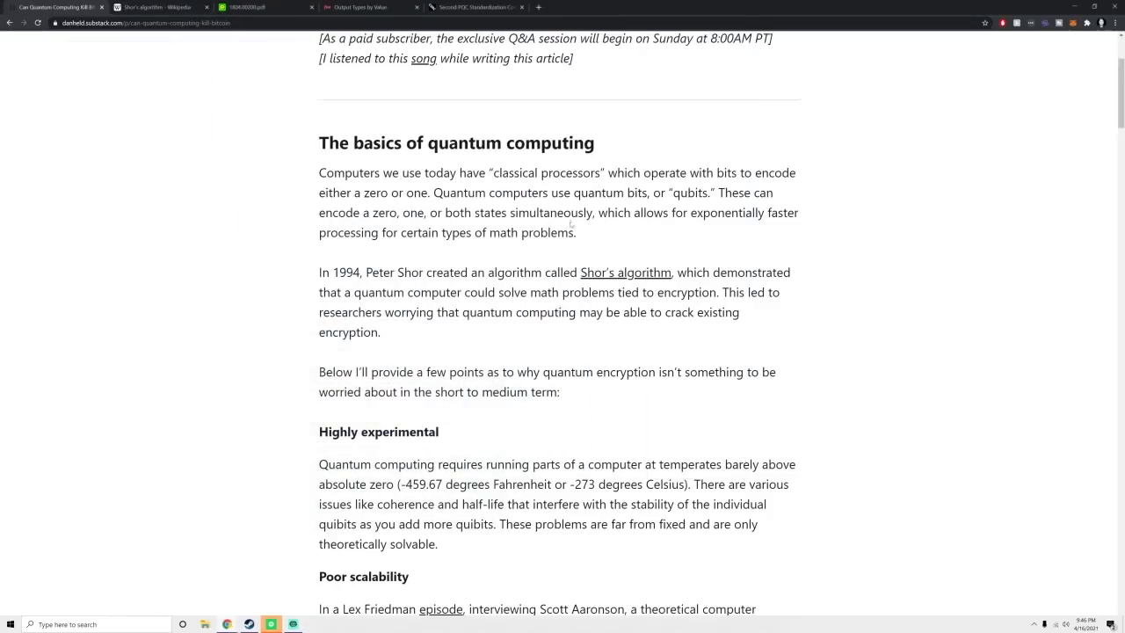
- Read from the article title through the basics and scalability sections to the SHA-256 heading
{"action": "scroll", "scroll_direction": "up", "scroll_amount": 3}
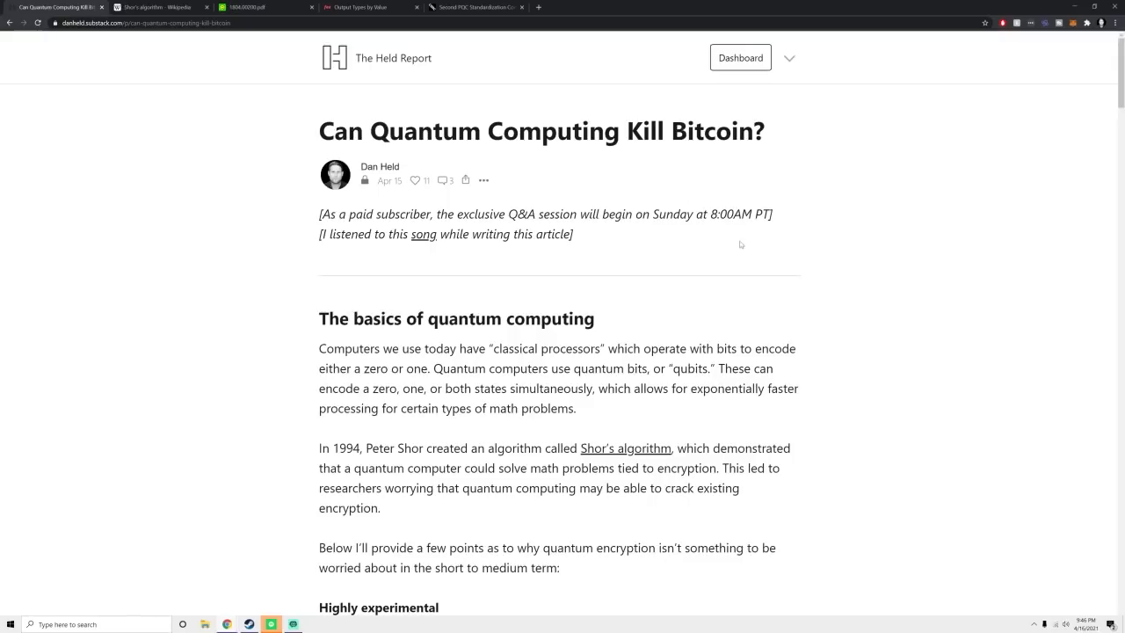
{"action": "scroll", "scroll_direction": "down", "scroll_amount": 3}
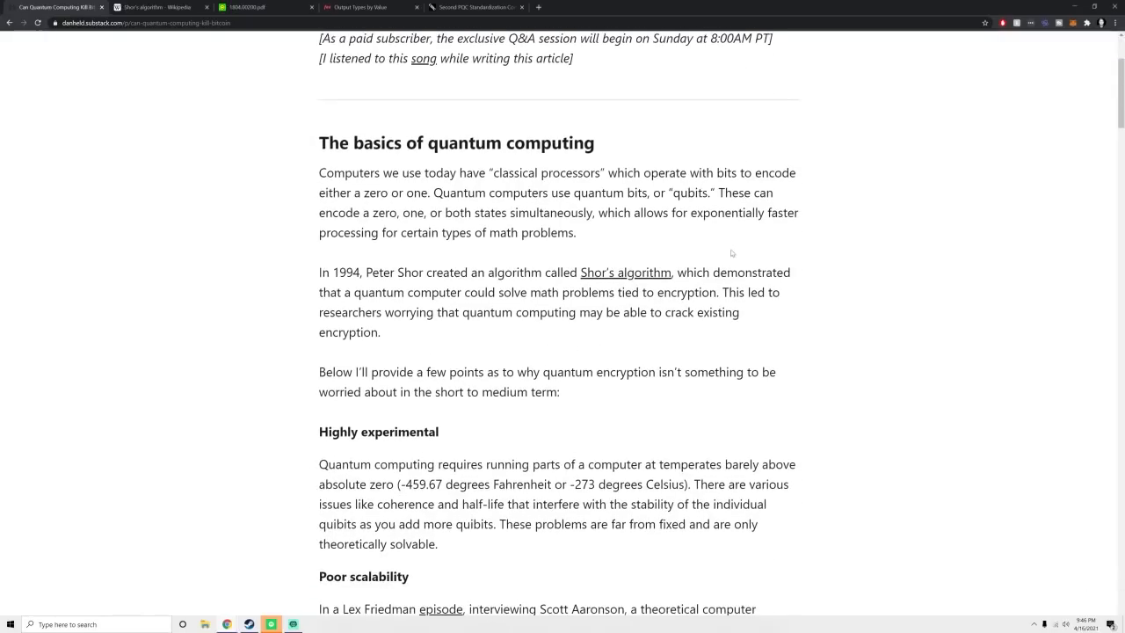
{"action": "scroll", "scroll_direction": "down", "scroll_amount": 3}
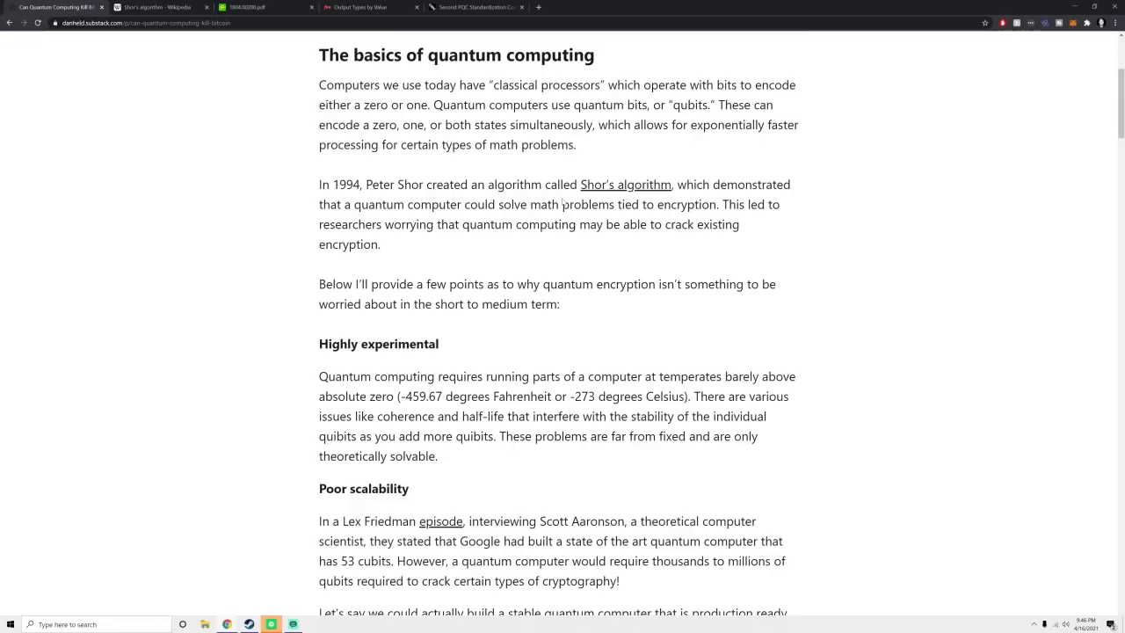
{"action": "mouse_move", "coordinate": [525, 76]}
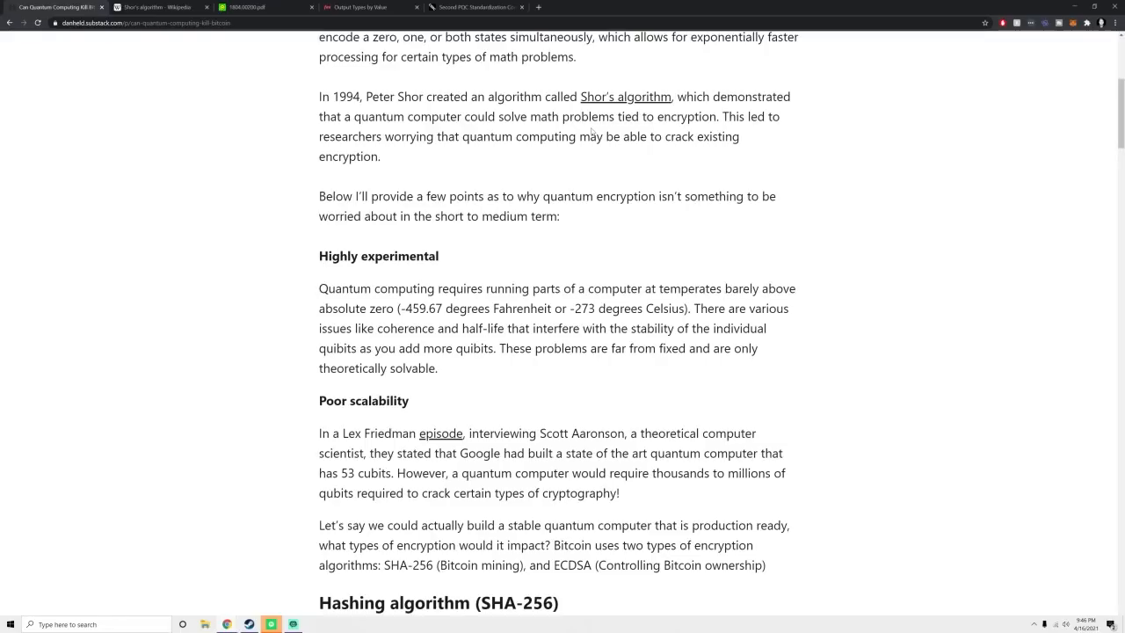
{"action": "mouse_move", "coordinate": [605, 86]}
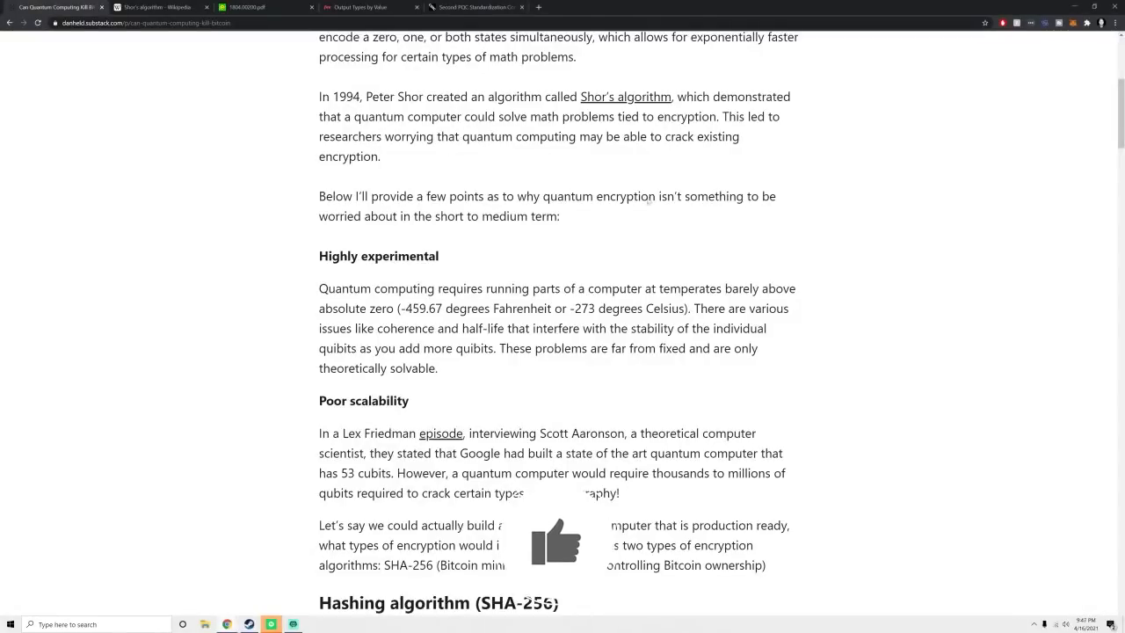
{"action": "scroll", "scroll_direction": "down", "scroll_amount": 3}
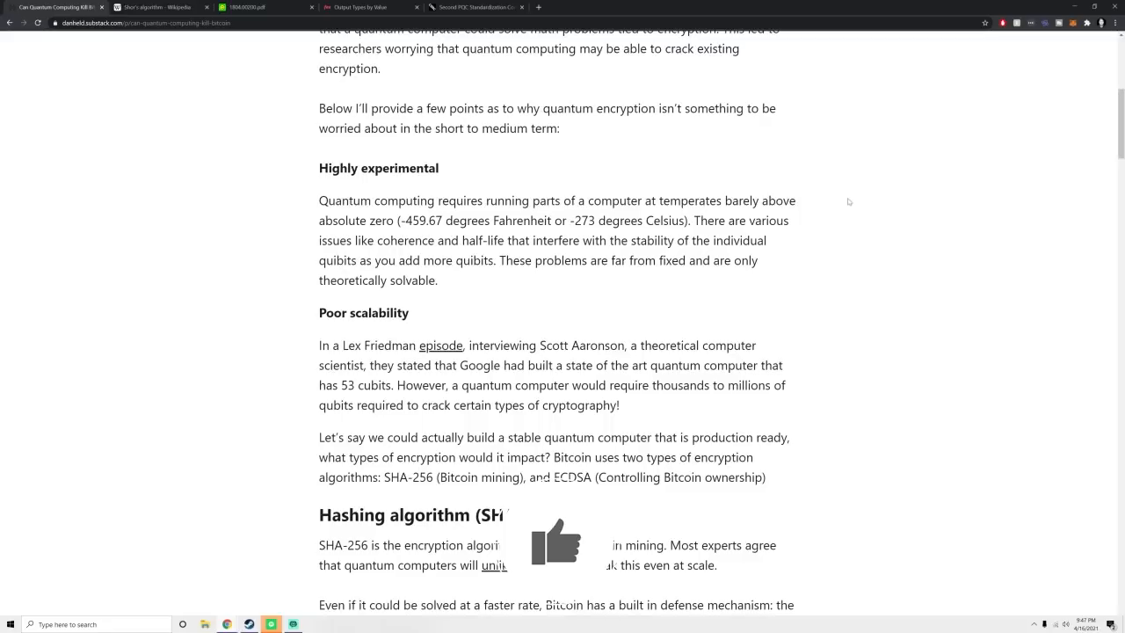
- Read the SHA-256 section through difficulty adjustment and the alien-computer retargeting example
{"action": "scroll", "scroll_direction": "down", "scroll_amount": 3}
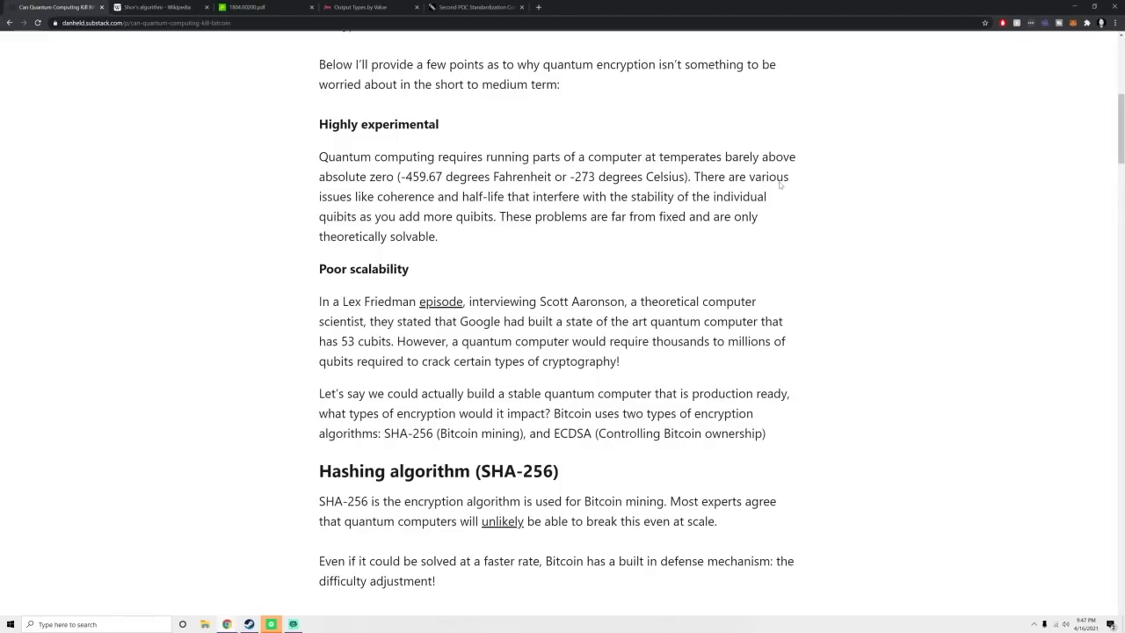
{"action": "mouse_move", "coordinate": [779, 191]}
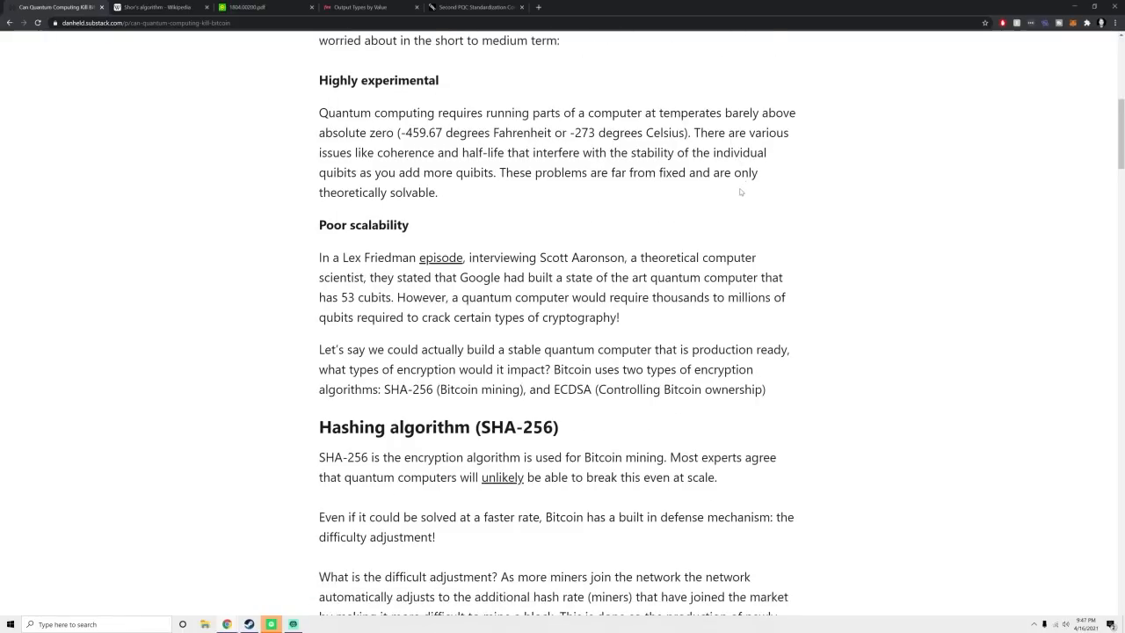
{"action": "scroll", "scroll_direction": "down", "scroll_amount": 3}
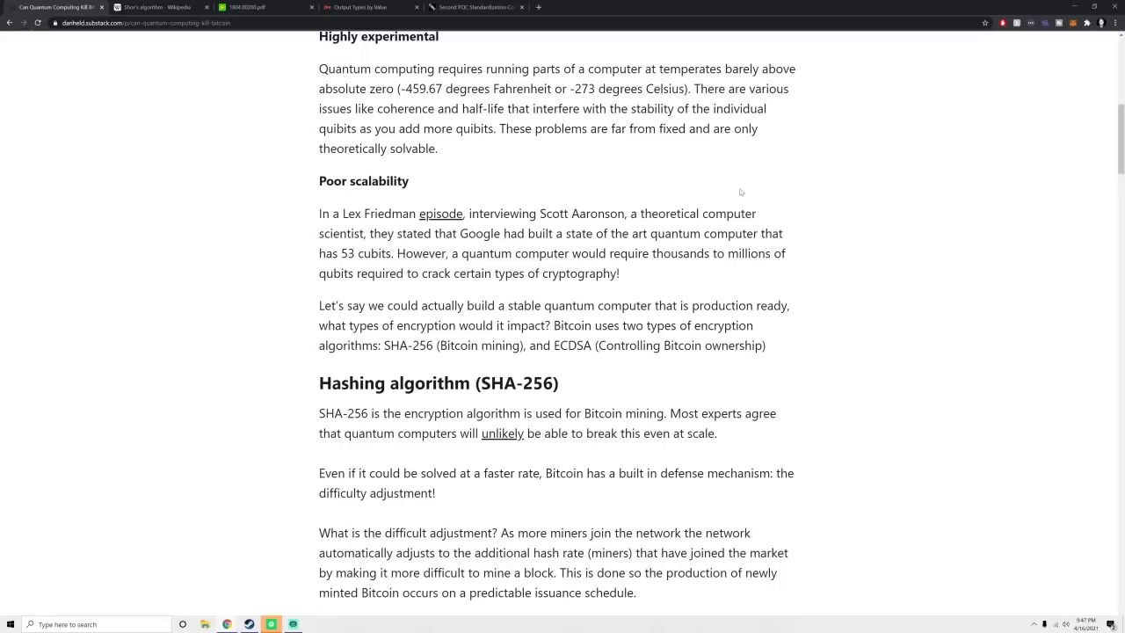
{"action": "scroll", "scroll_direction": "down", "scroll_amount": 3}
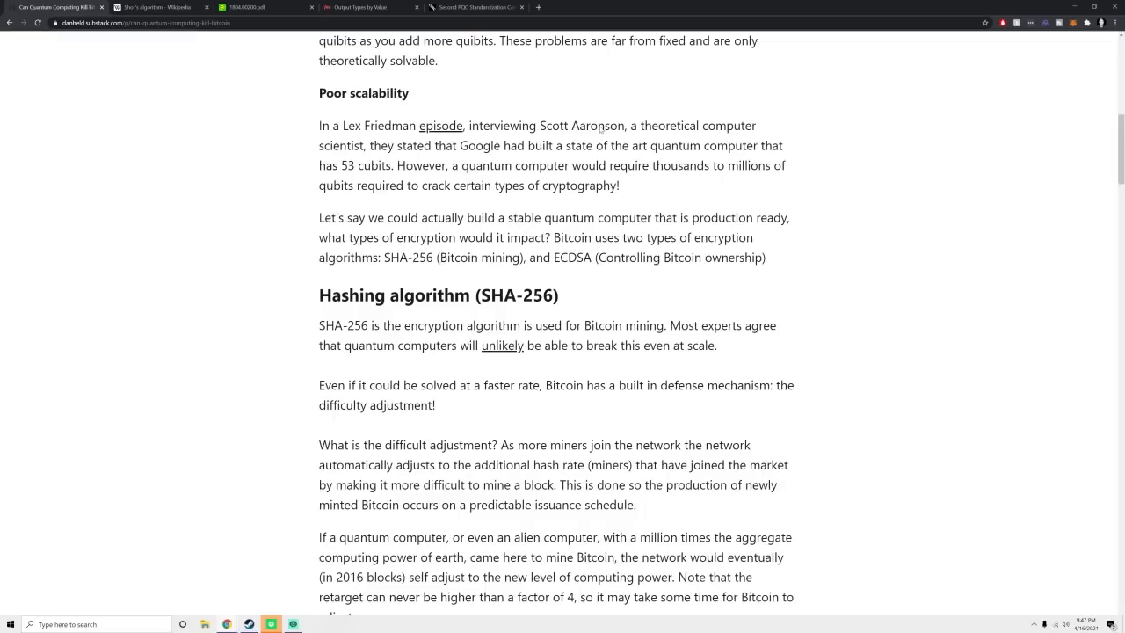
{"action": "scroll", "scroll_direction": "down", "scroll_amount": 3}
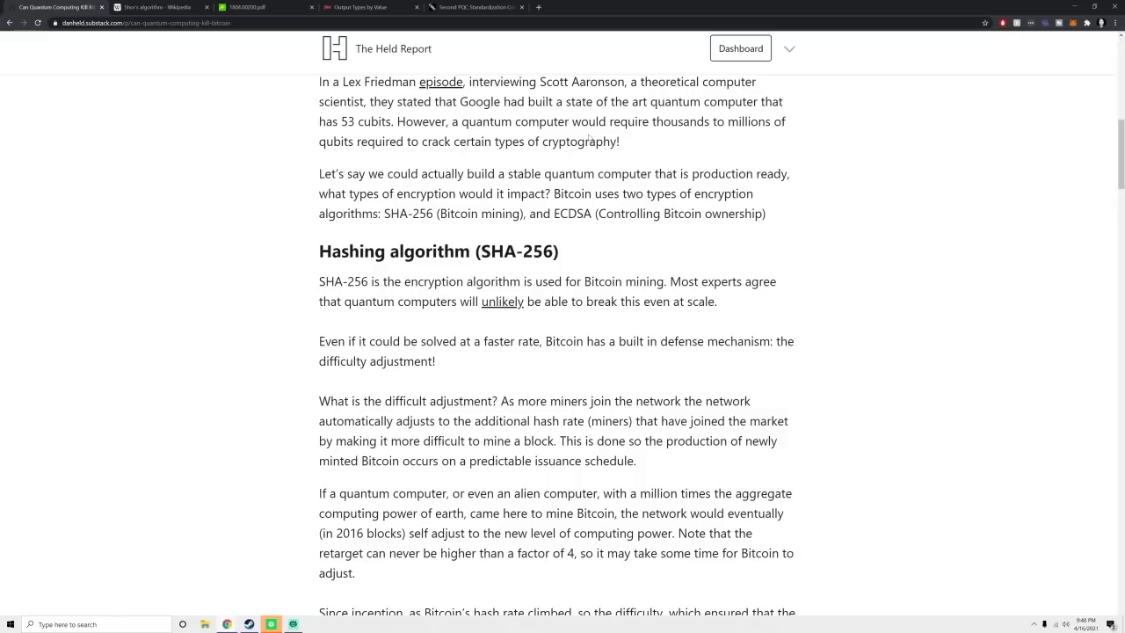
- Reach the CPU-to-GPU-to-ASIC mining eras paragraph as the difficulty chart legend appears
{"action": "scroll", "scroll_direction": "down", "scroll_amount": 3}
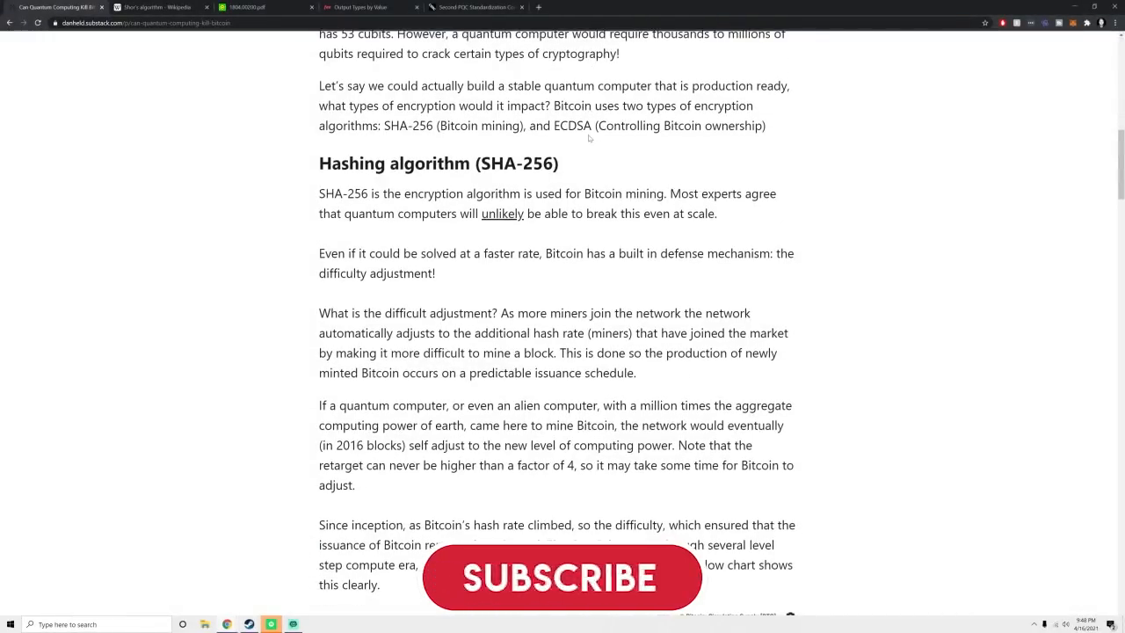
{"action": "left_click", "coordinate": [561, 578]}
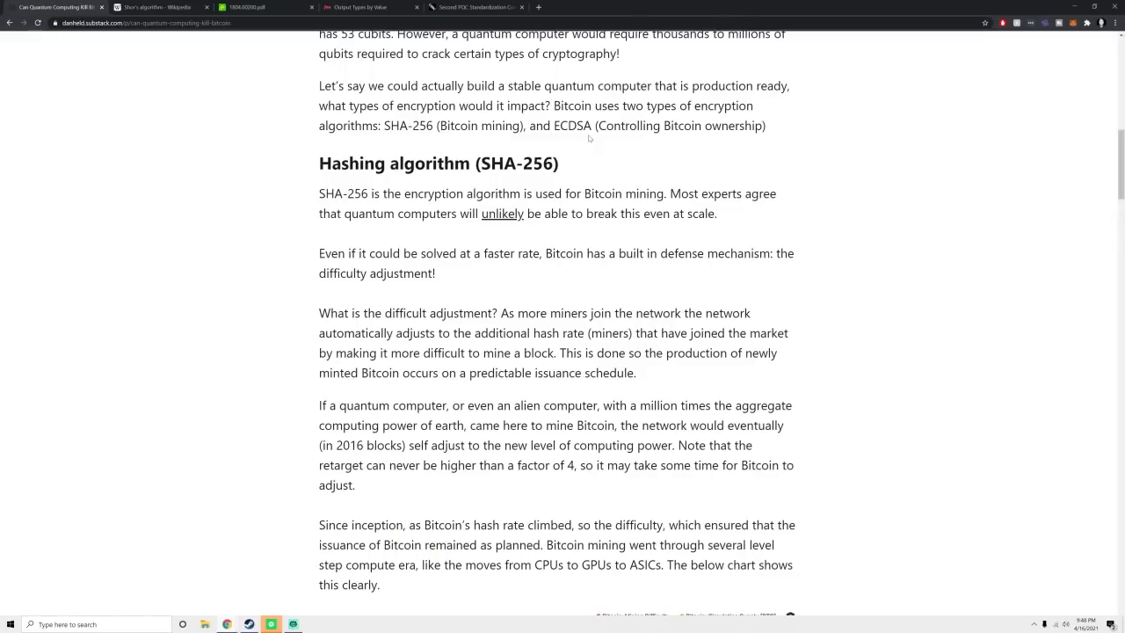
{"action": "scroll", "scroll_direction": "down", "scroll_amount": 3}
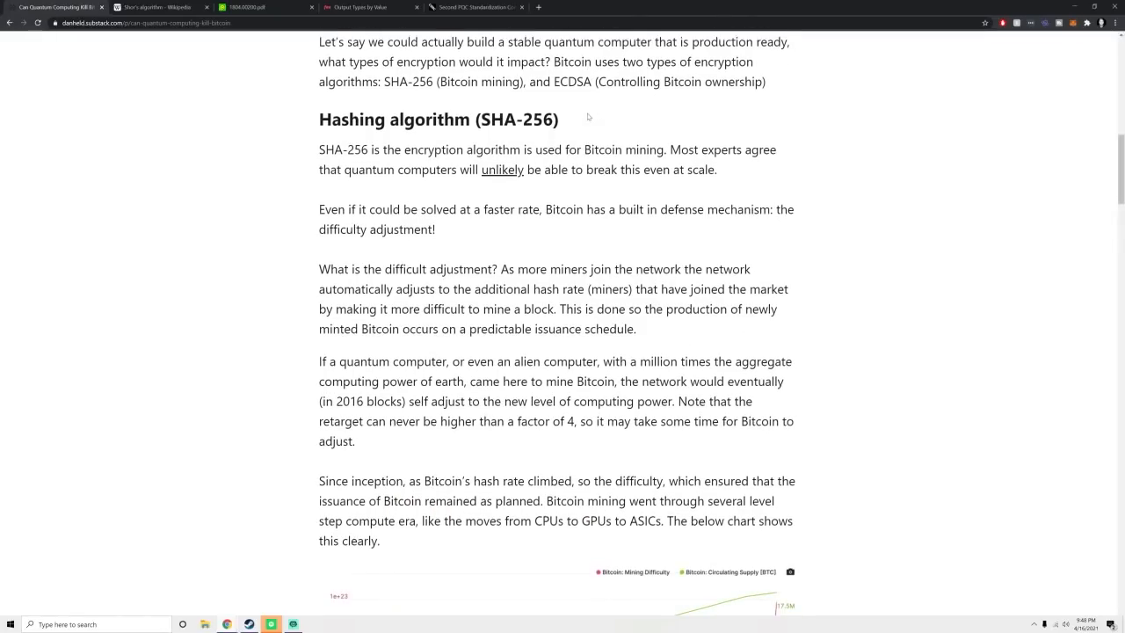
{"action": "mouse_move", "coordinate": [598, 123]}
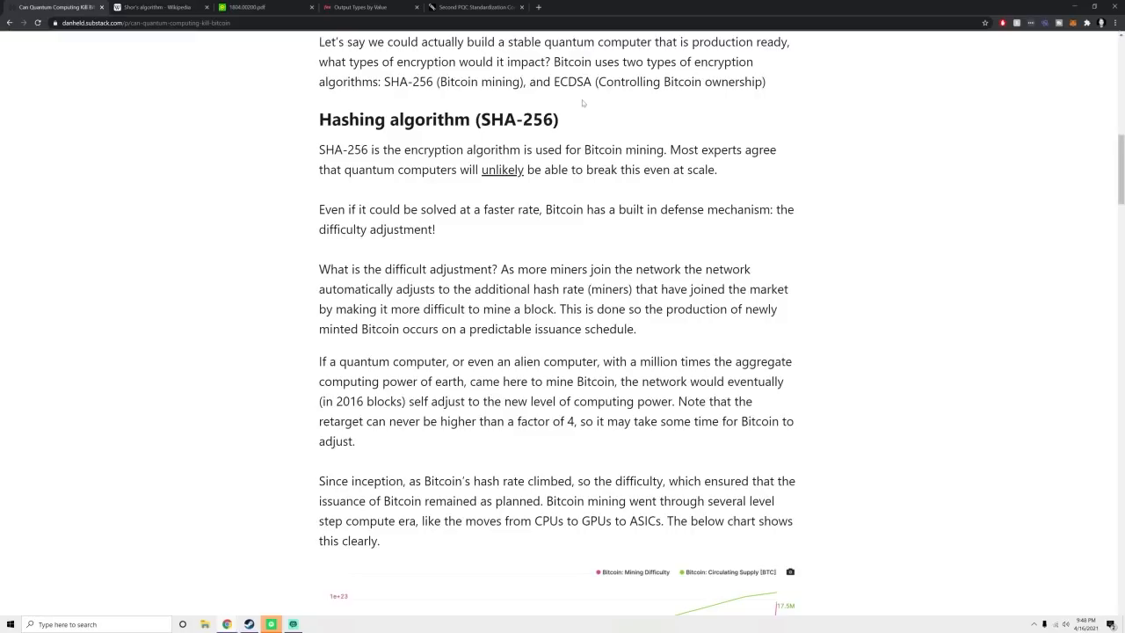
{"action": "scroll", "scroll_direction": "down", "scroll_amount": 3}
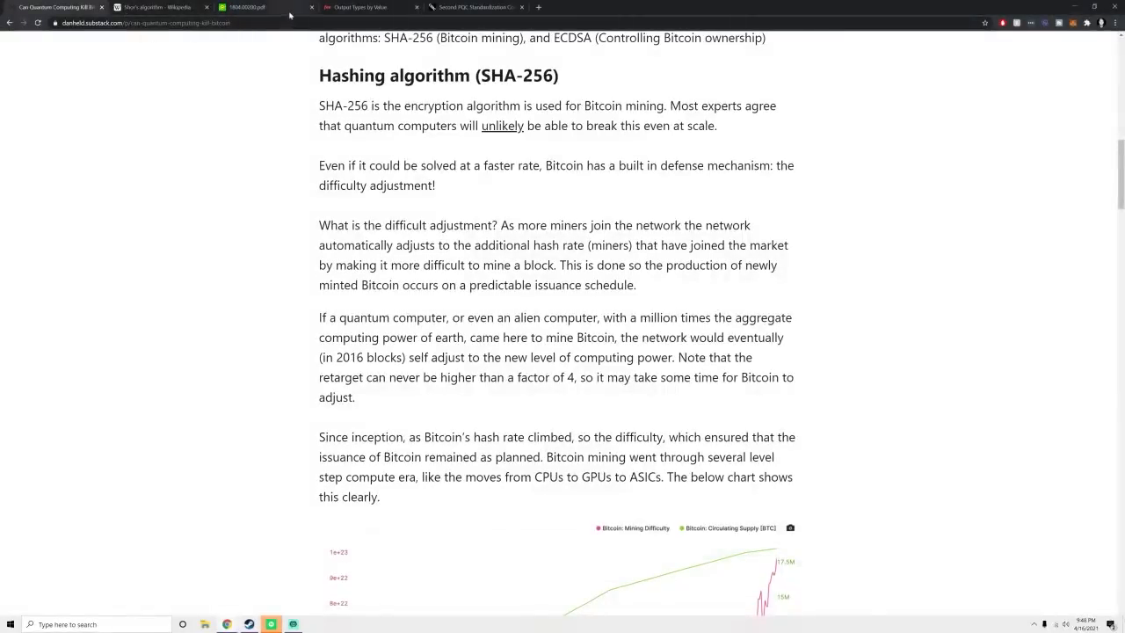
{"action": "left_click", "coordinate": [244, 7]}
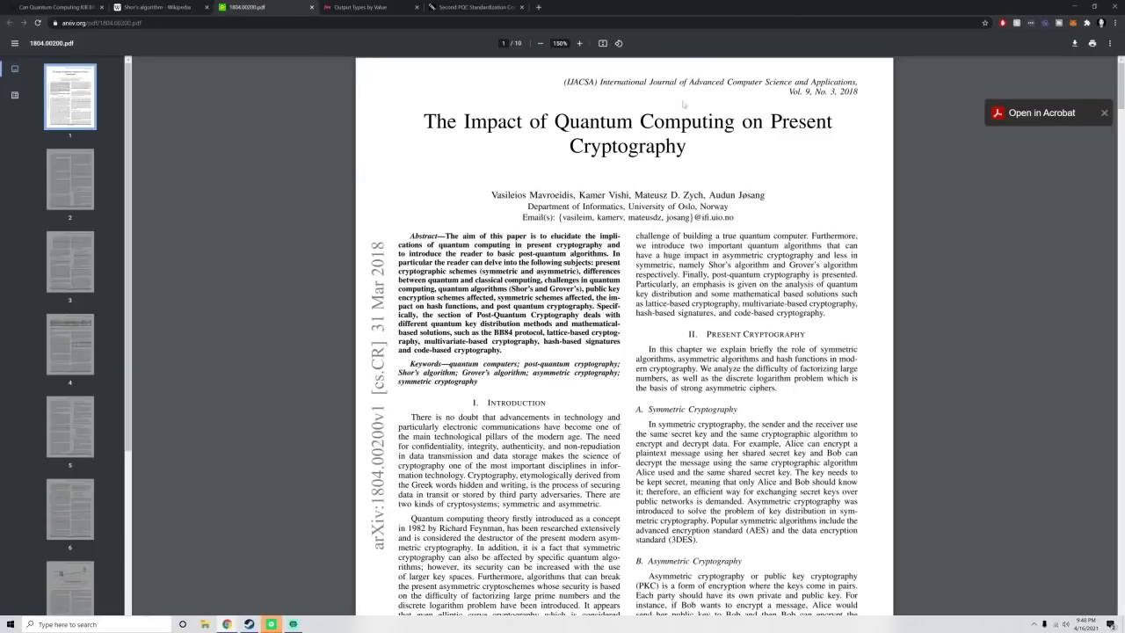
{"action": "mouse_move", "coordinate": [242, 107]}
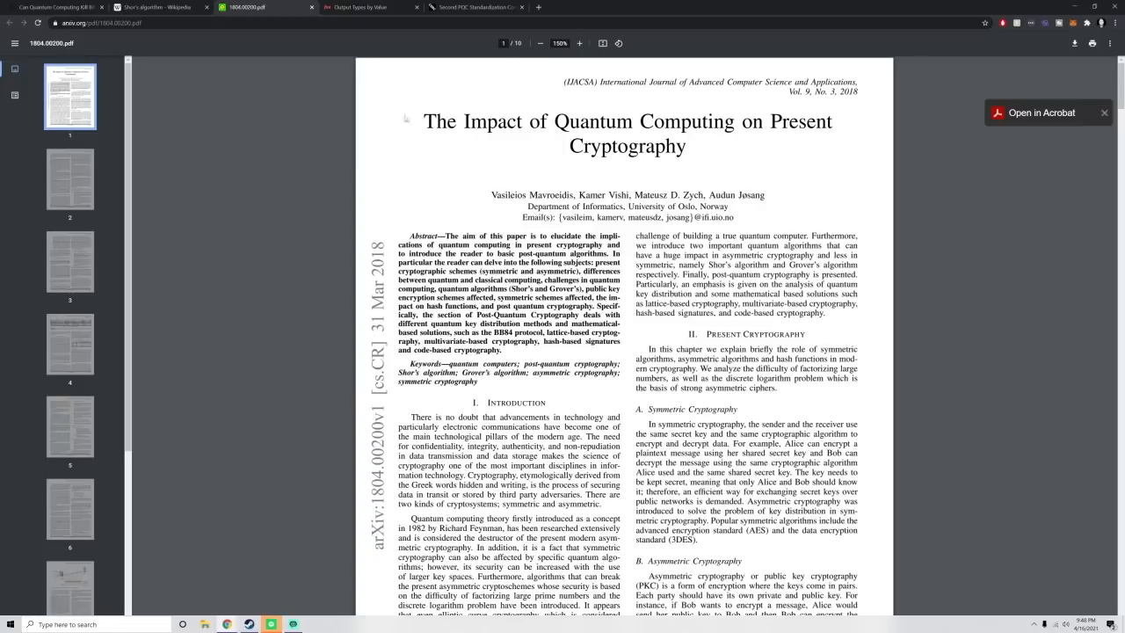
{"action": "left_click", "coordinate": [58, 7]}
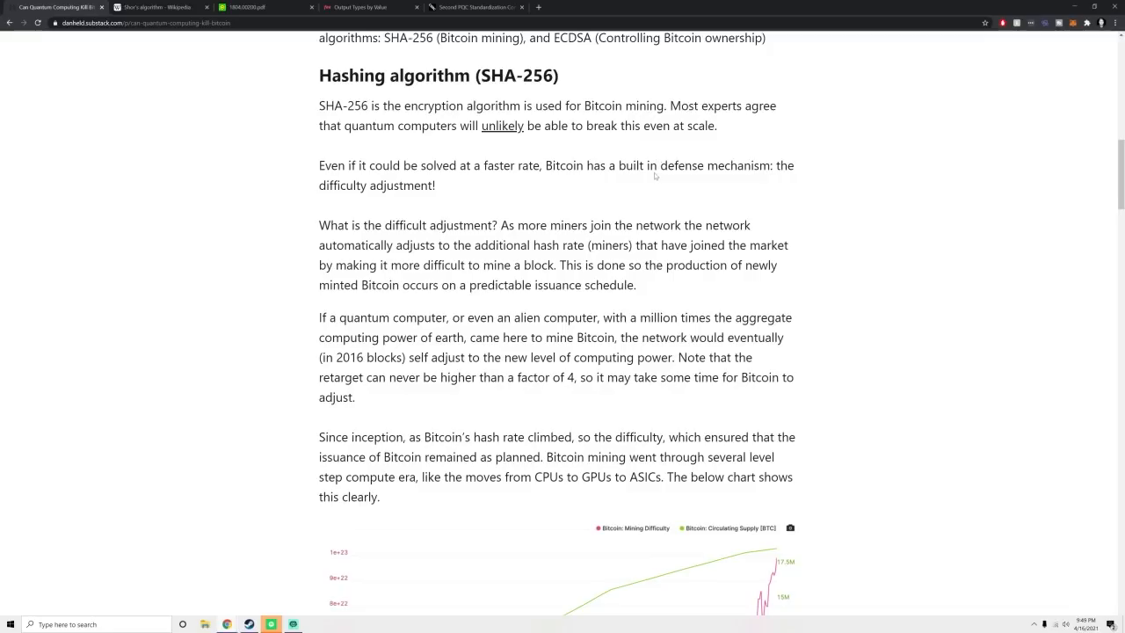
{"action": "mouse_move", "coordinate": [720, 179]}
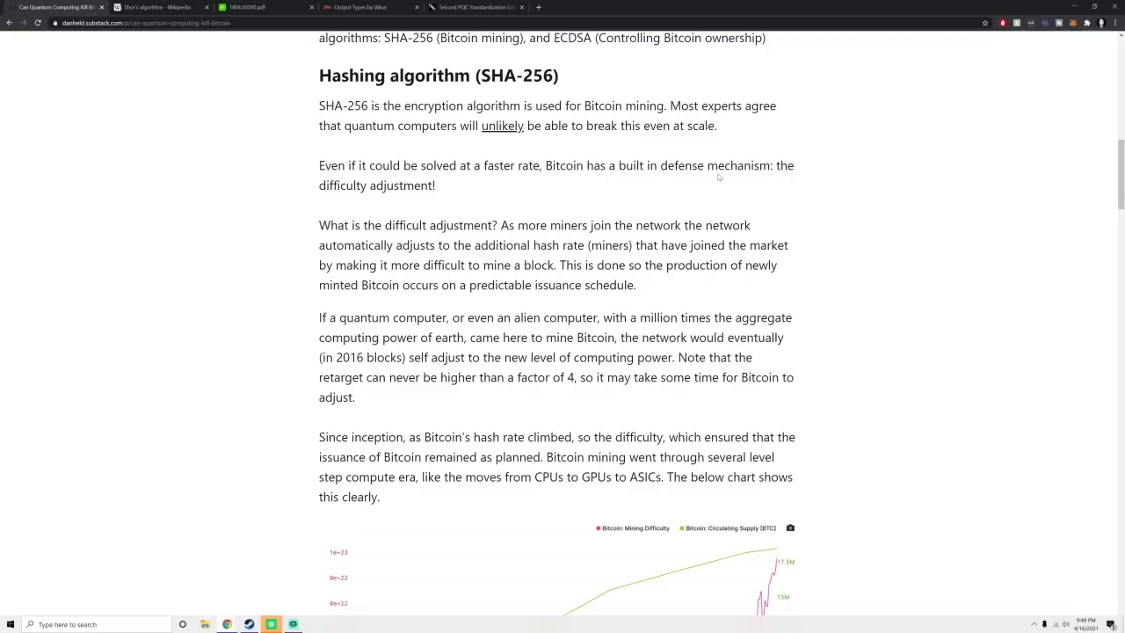
- Scroll until the glassnode mining difficulty and circulating supply chart is largely visible
{"action": "scroll", "scroll_direction": "down", "scroll_amount": 3}
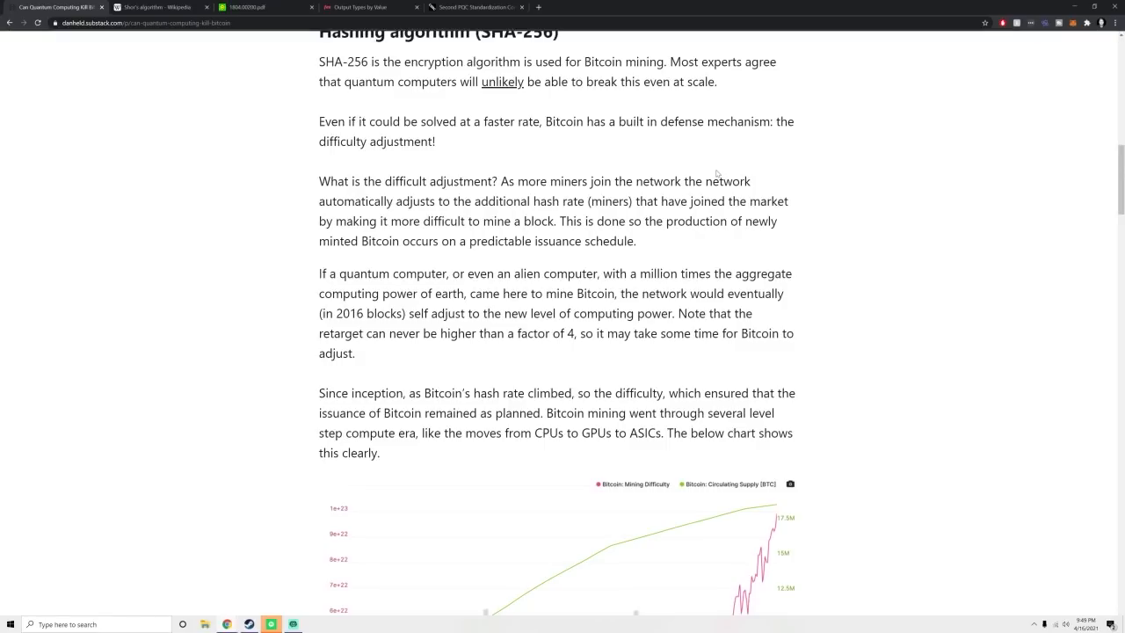
{"action": "scroll", "scroll_direction": "down", "scroll_amount": 3}
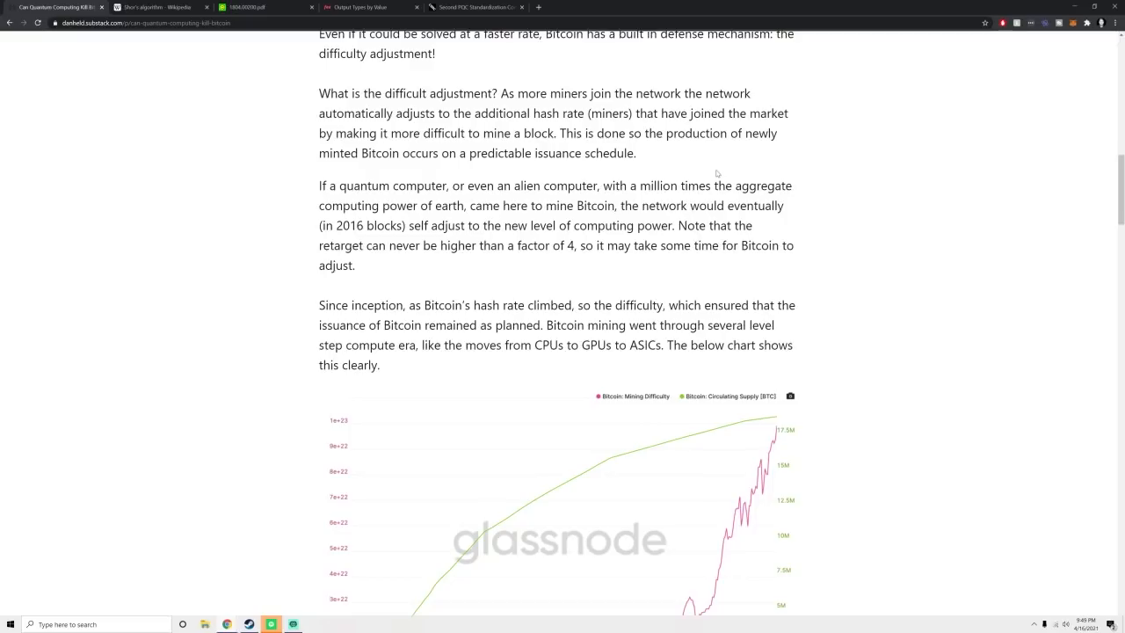
- Show the entire glassnode difficulty chart with its 2010–2021 timeline
{"action": "scroll", "scroll_direction": "down", "scroll_amount": 3}
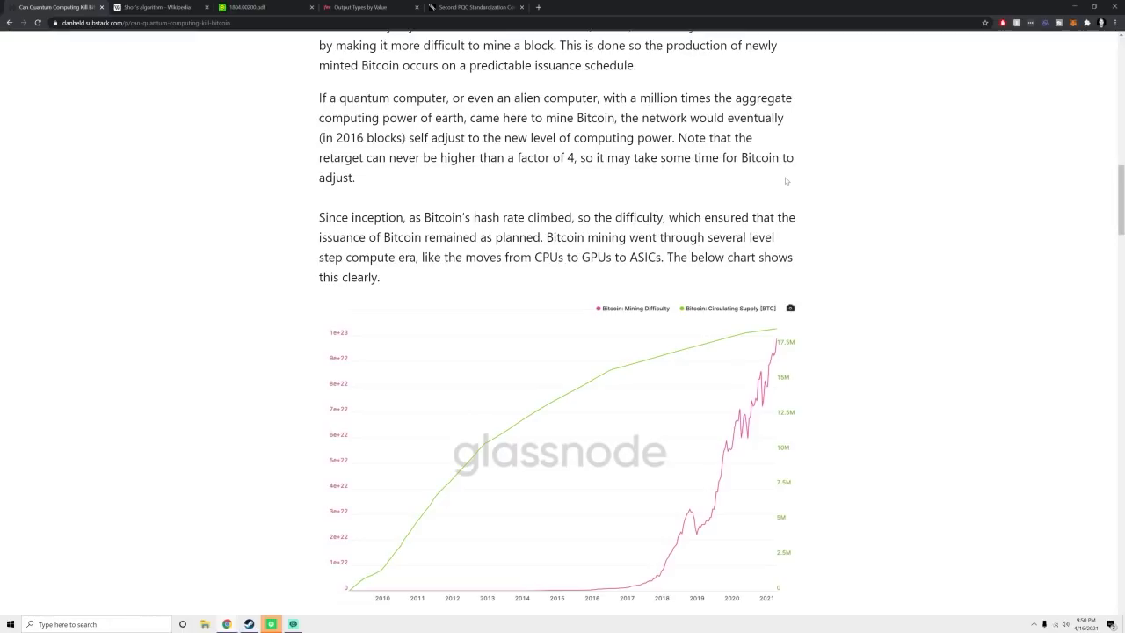
{"action": "mouse_move", "coordinate": [773, 187]}
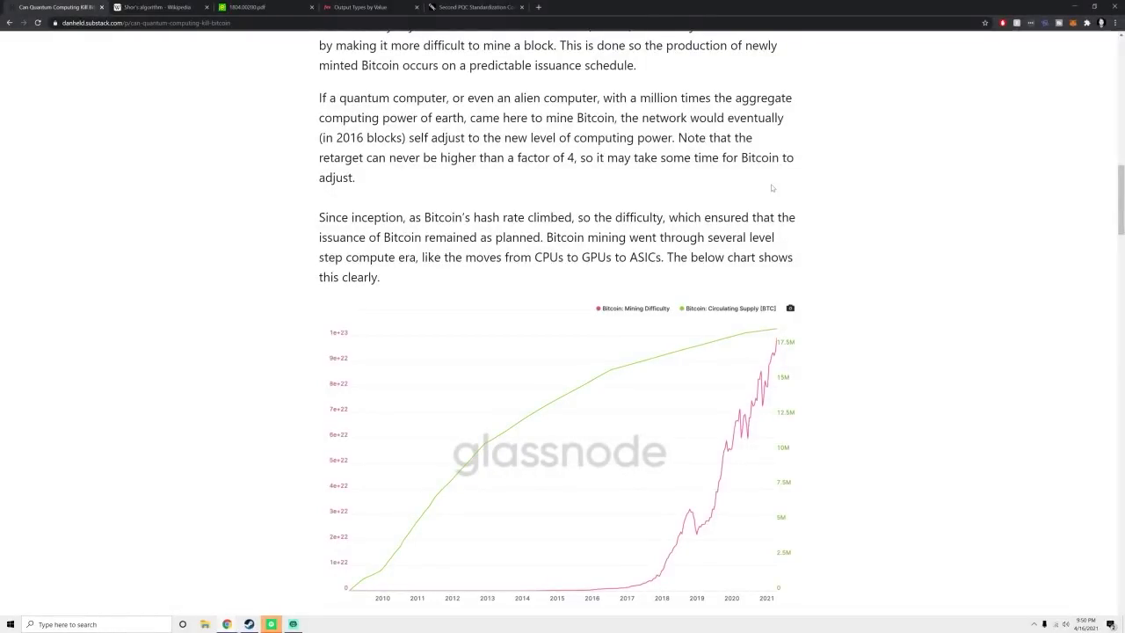
- Read through the ECDSA section until the Output Types by Value chart is fully shown
{"action": "scroll", "scroll_direction": "down", "scroll_amount": 3}
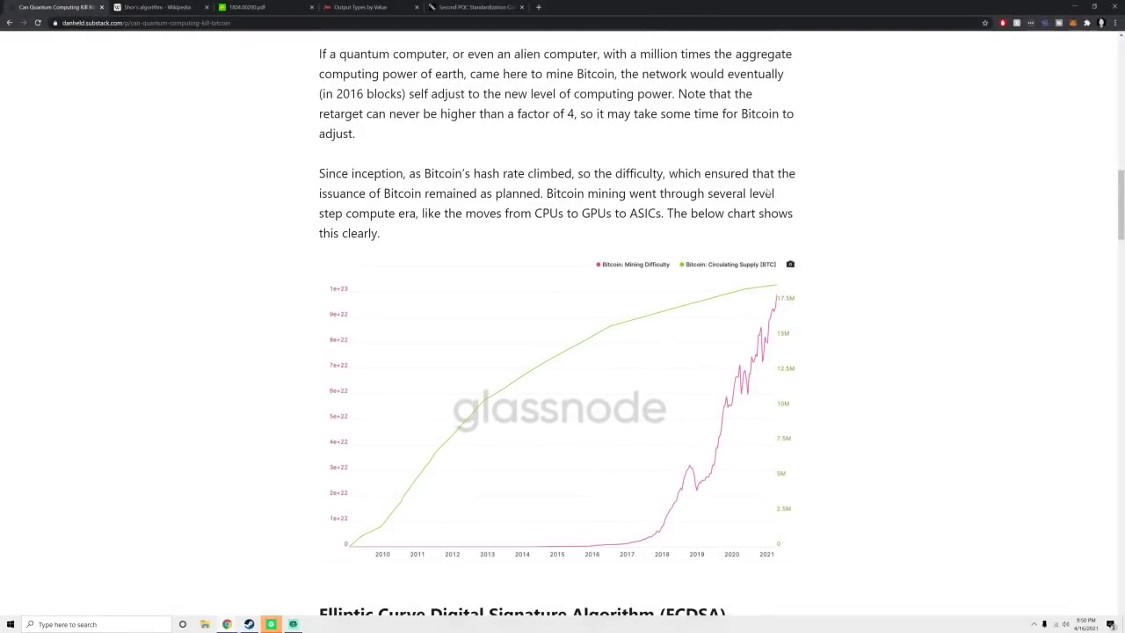
{"action": "scroll", "scroll_direction": "down", "scroll_amount": 3}
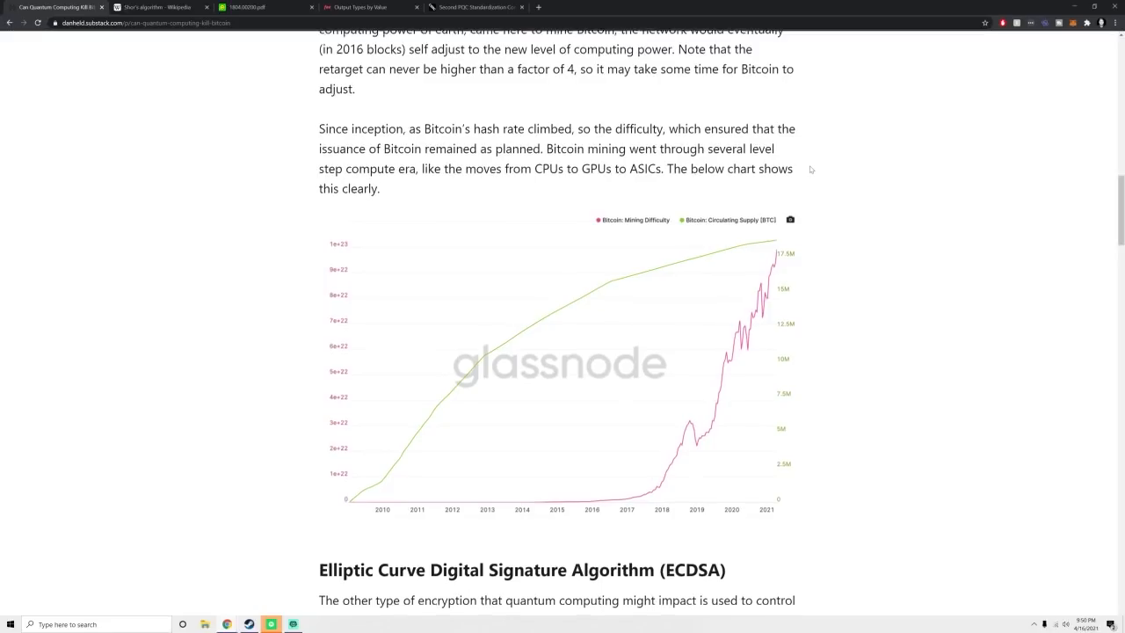
{"action": "scroll", "scroll_direction": "down", "scroll_amount": 3}
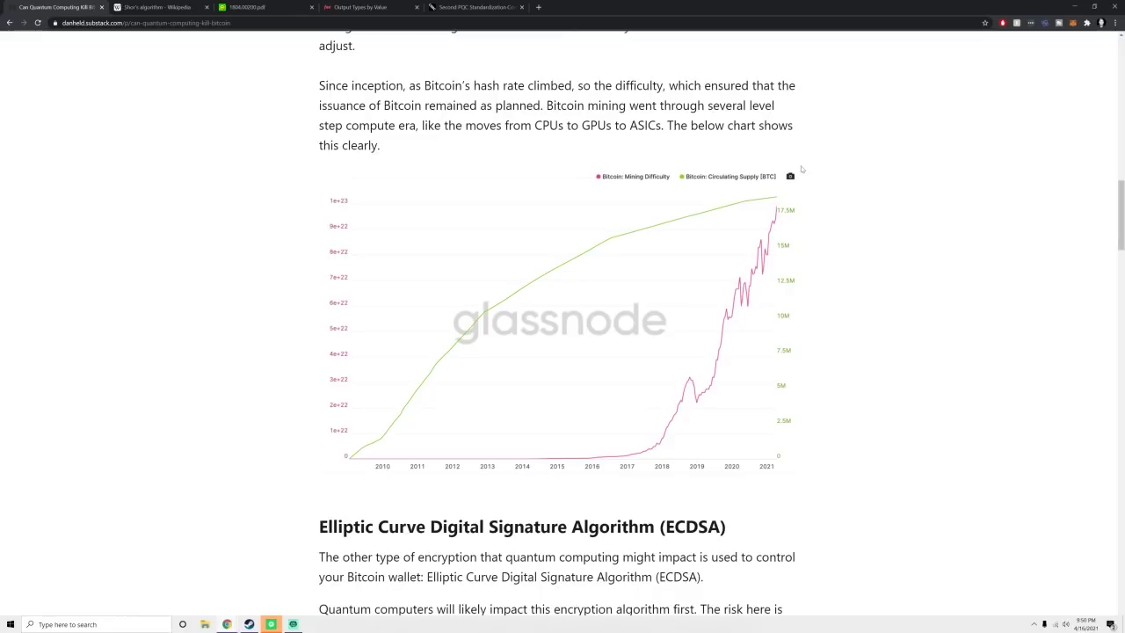
{"action": "mouse_move", "coordinate": [760, 141]}
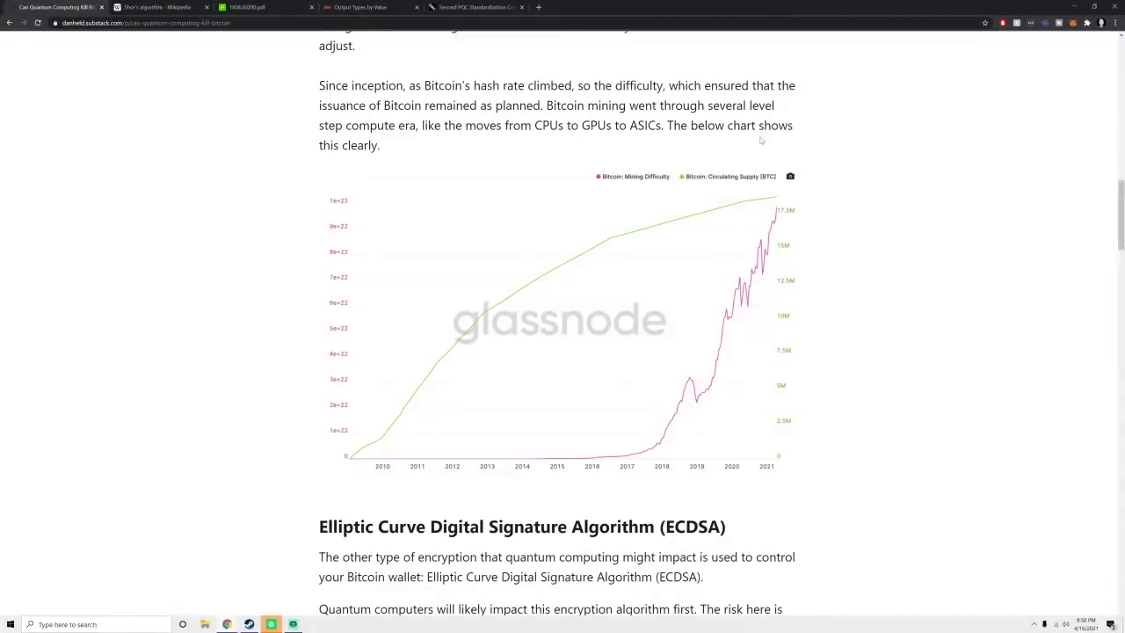
{"action": "scroll", "scroll_direction": "down", "scroll_amount": 3}
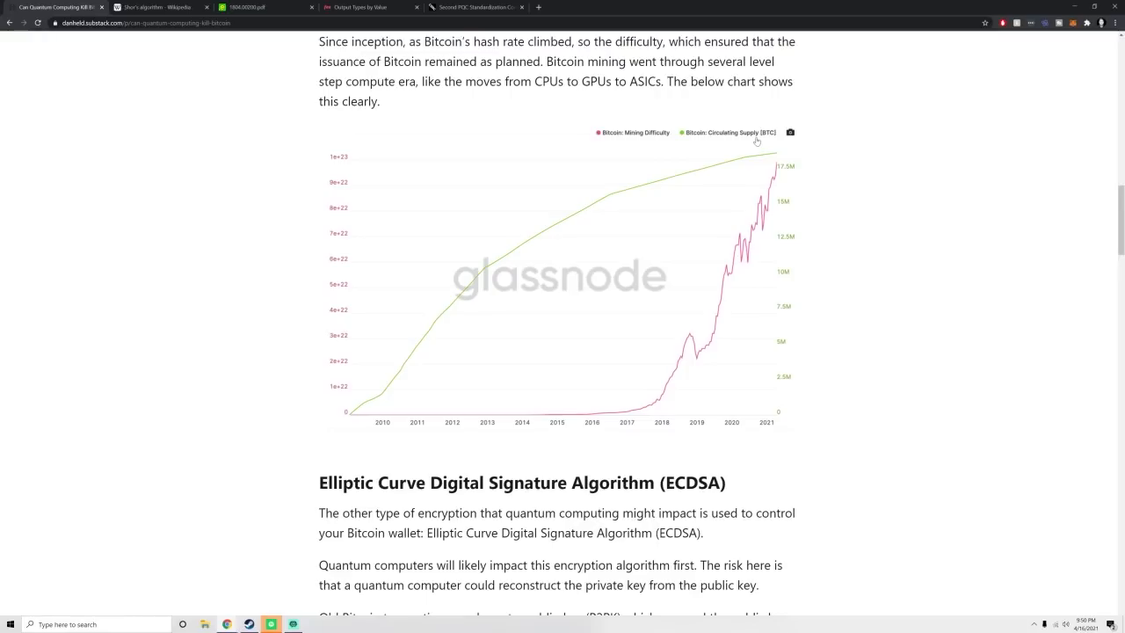
{"action": "mouse_move", "coordinate": [876, 196]}
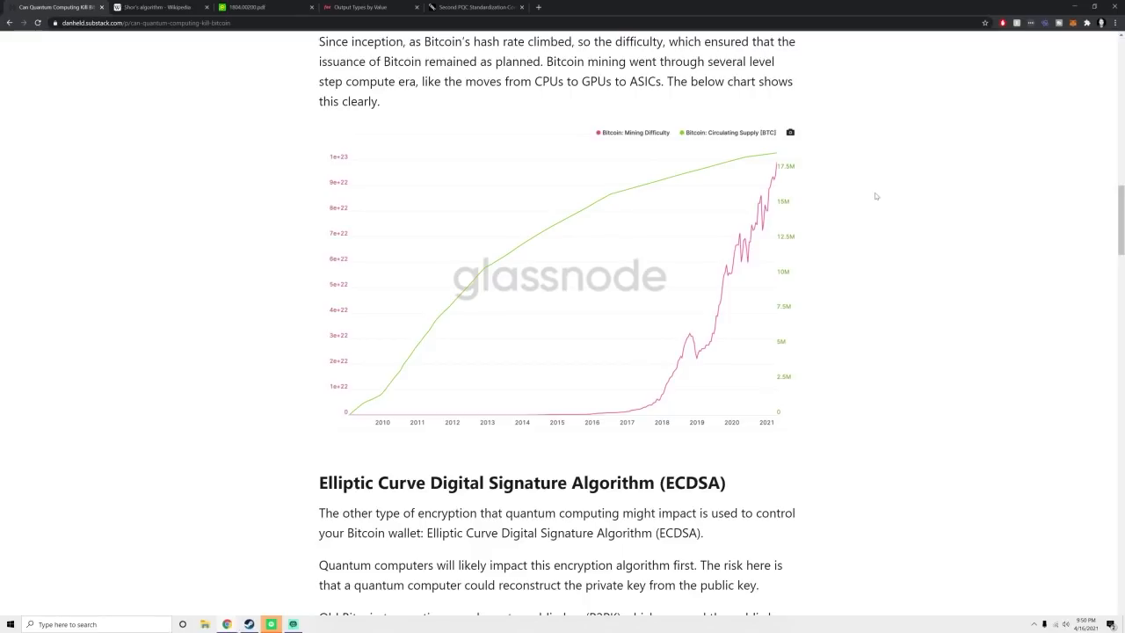
{"action": "mouse_move", "coordinate": [760, 187]}
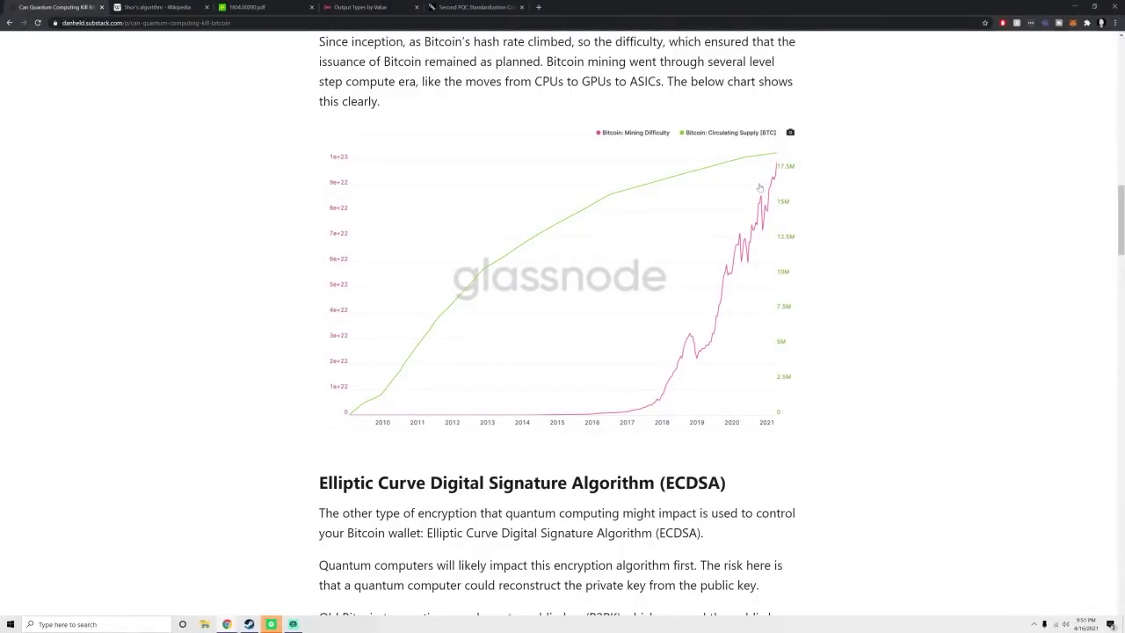
{"action": "mouse_move", "coordinate": [793, 184]}
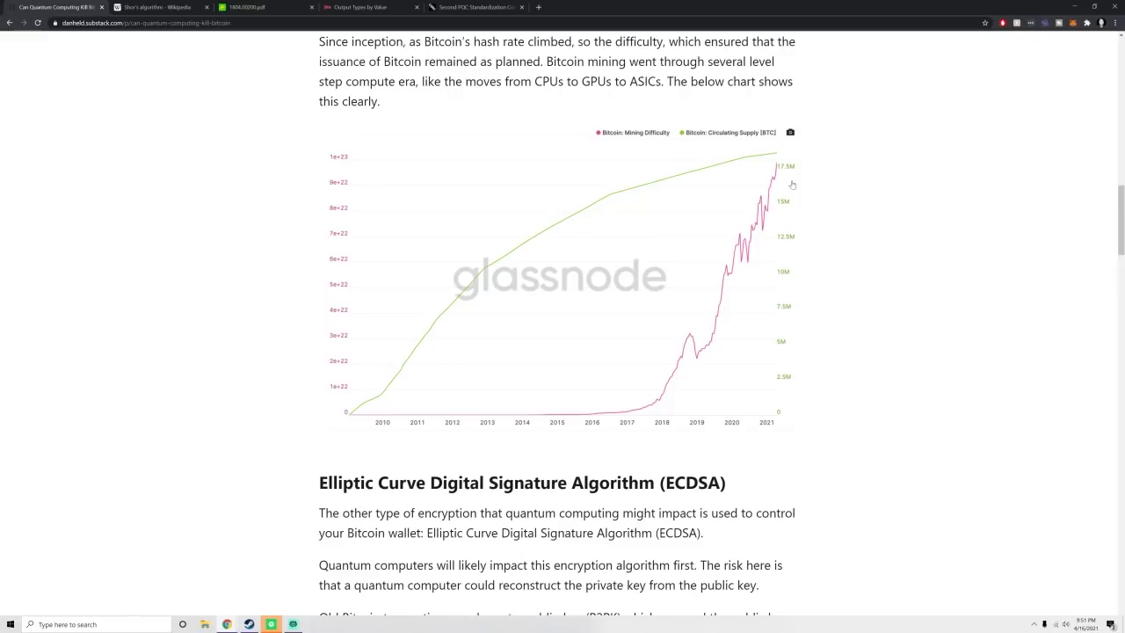
{"action": "scroll", "scroll_direction": "down", "scroll_amount": 3}
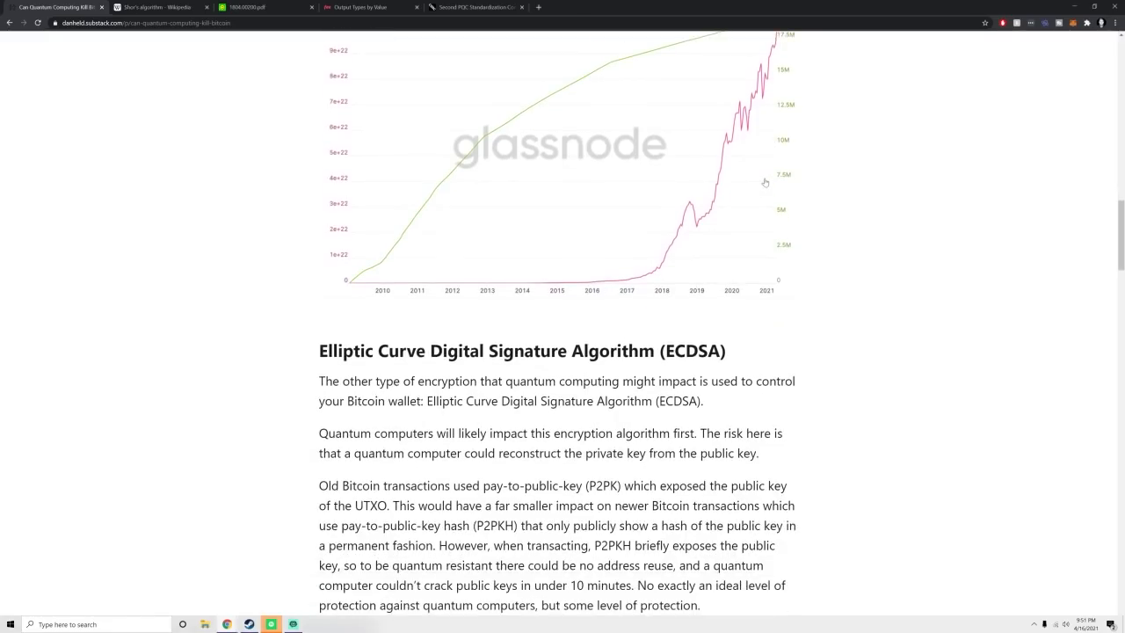
{"action": "scroll", "scroll_direction": "down", "scroll_amount": 3}
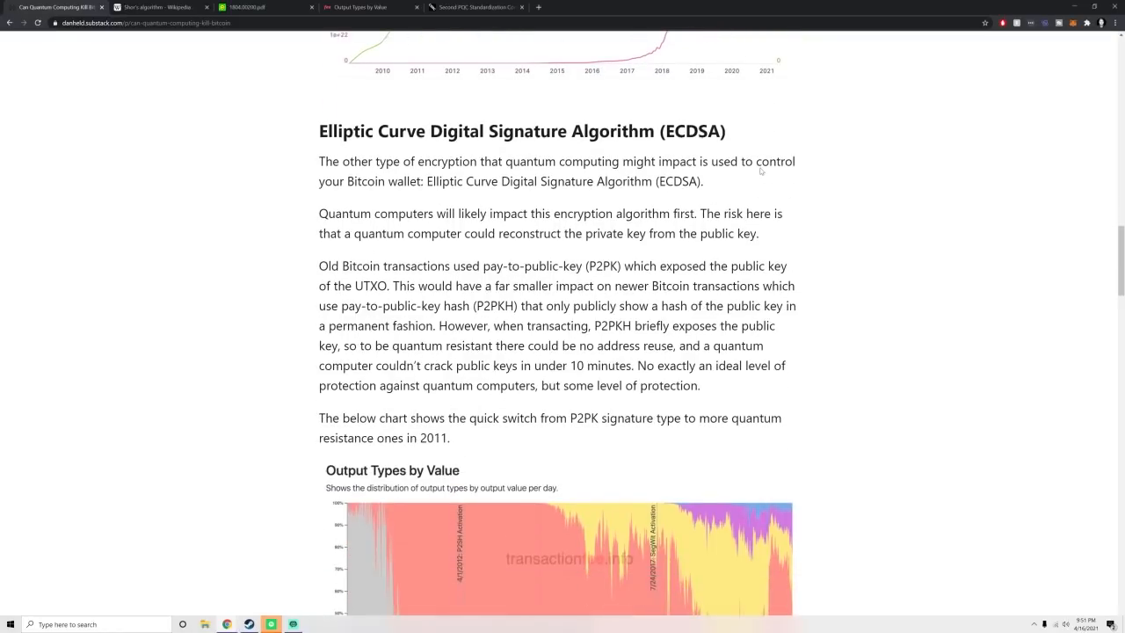
{"action": "scroll", "scroll_direction": "down", "scroll_amount": 3}
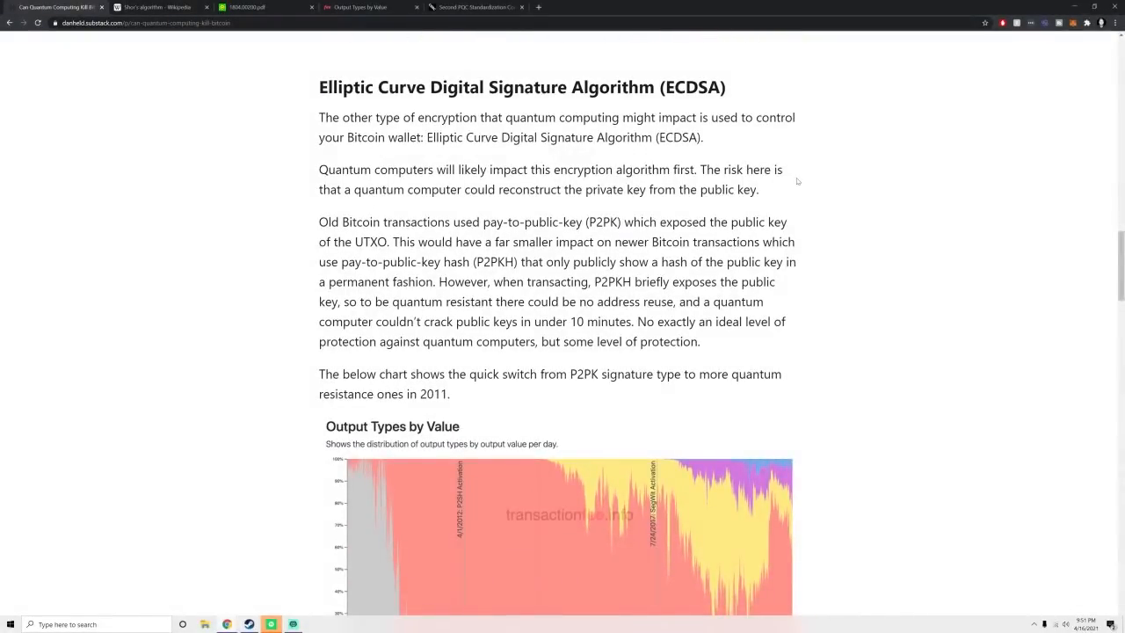
{"action": "mouse_move", "coordinate": [791, 176]}
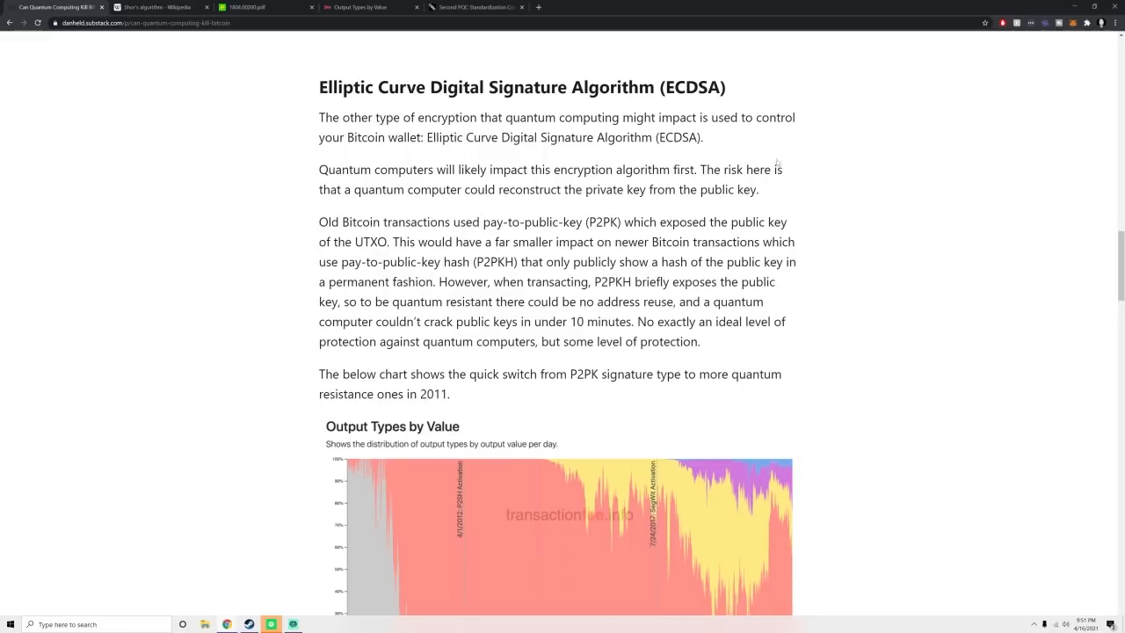
{"action": "scroll", "scroll_direction": "down", "scroll_amount": 3}
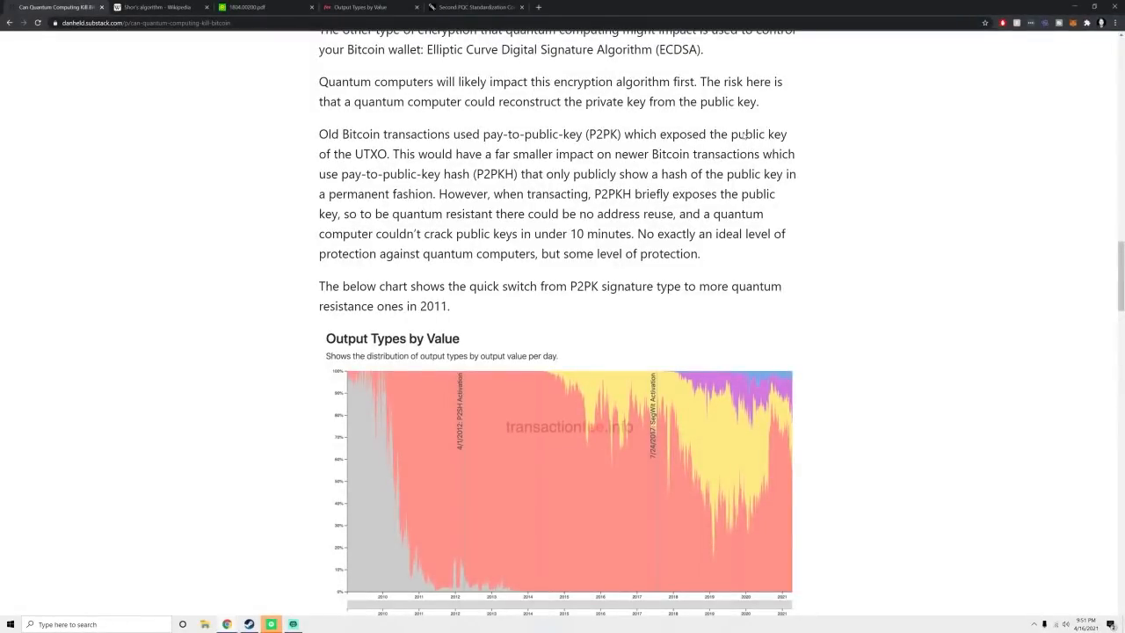
{"action": "scroll", "scroll_direction": "down", "scroll_amount": 3}
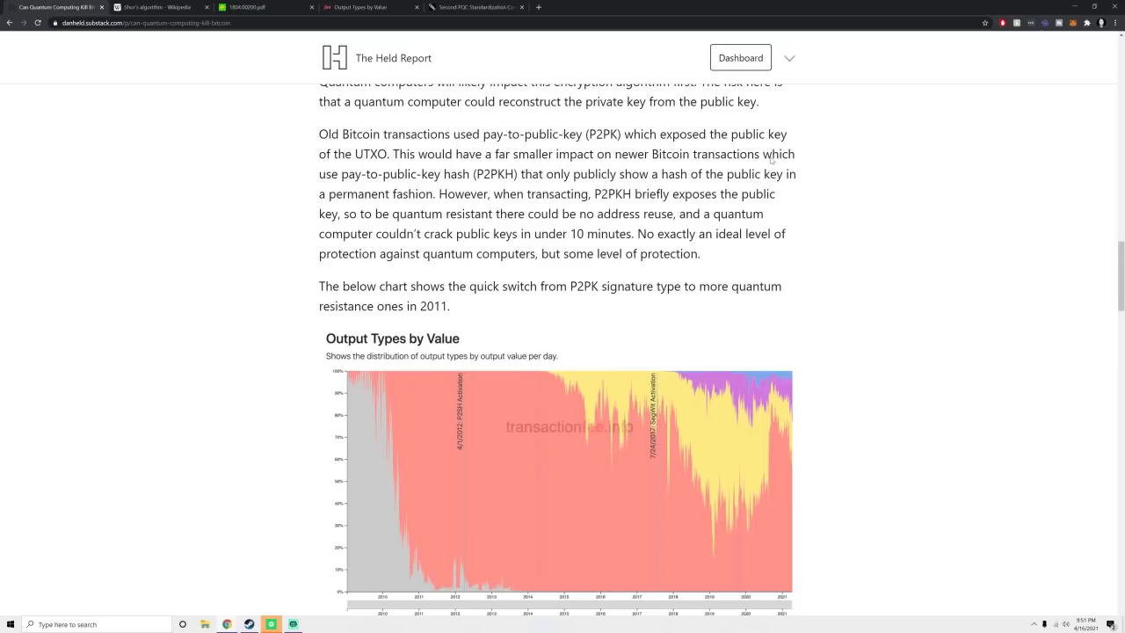
{"action": "scroll", "scroll_direction": "down", "scroll_amount": 3}
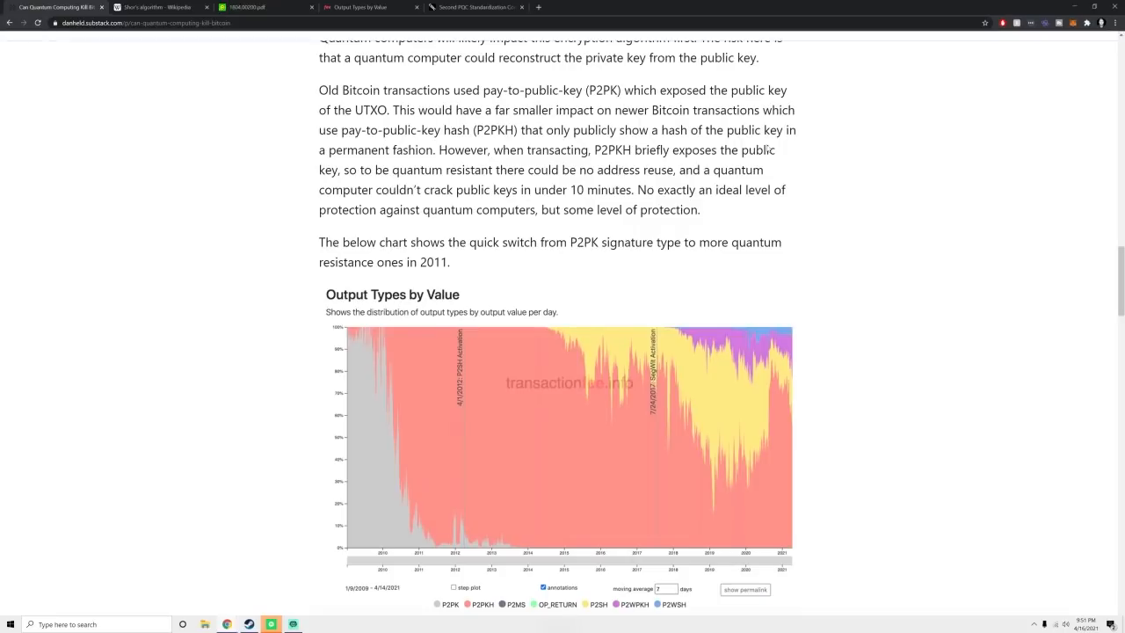
- Scroll to the Output Types by Value chart legend and its Source link
{"action": "scroll", "scroll_direction": "down", "scroll_amount": 3}
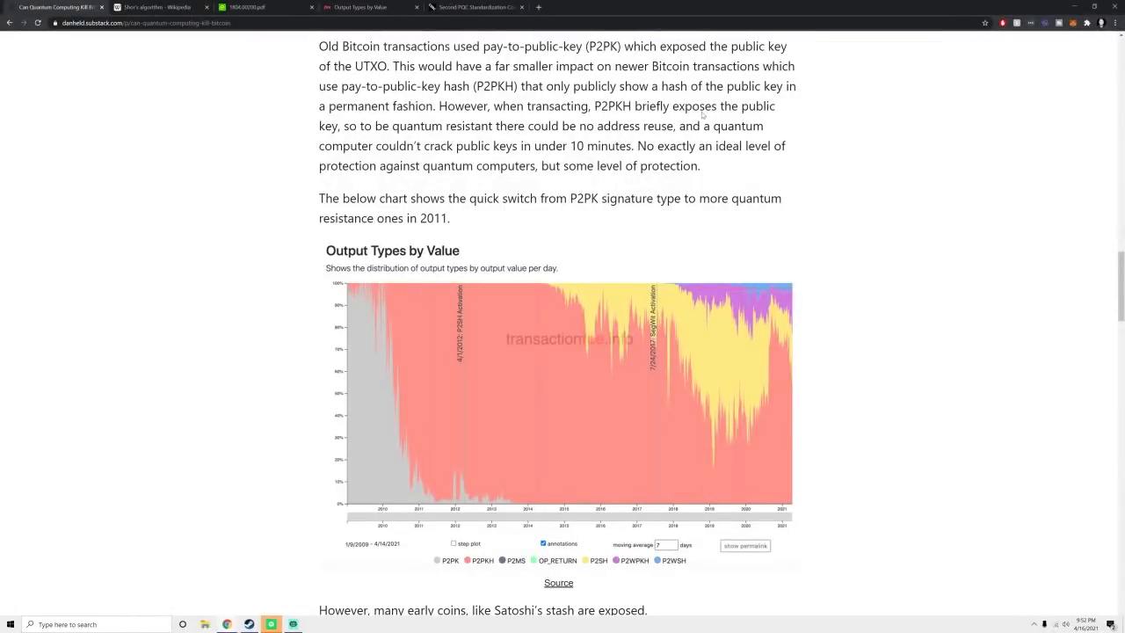
{"action": "scroll", "scroll_direction": "down", "scroll_amount": 3}
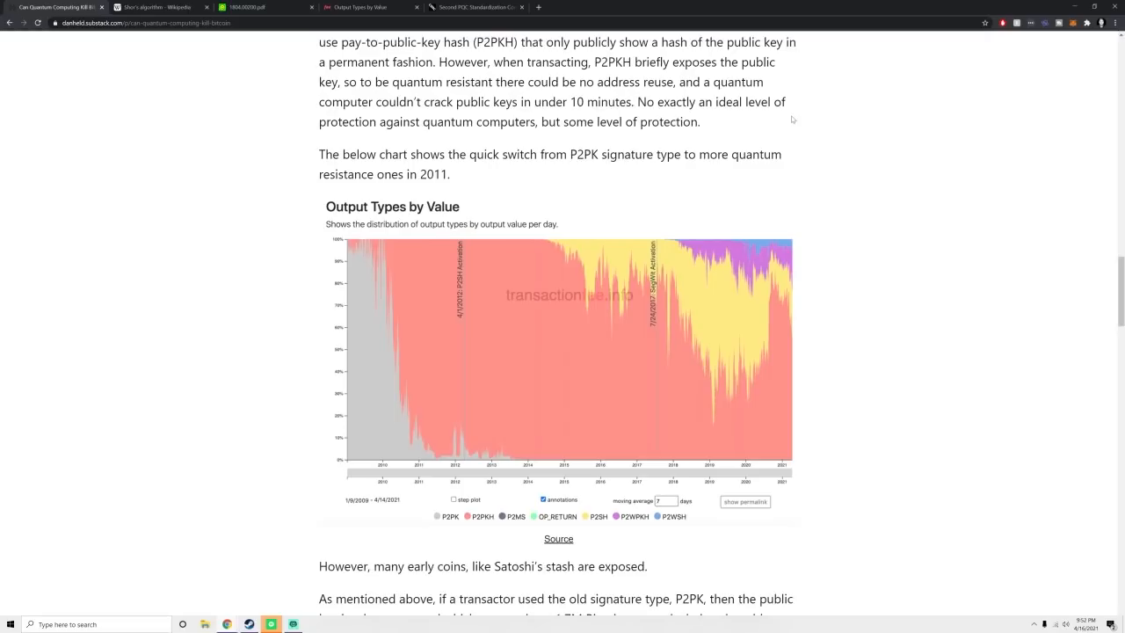
{"action": "mouse_move", "coordinate": [836, 112]}
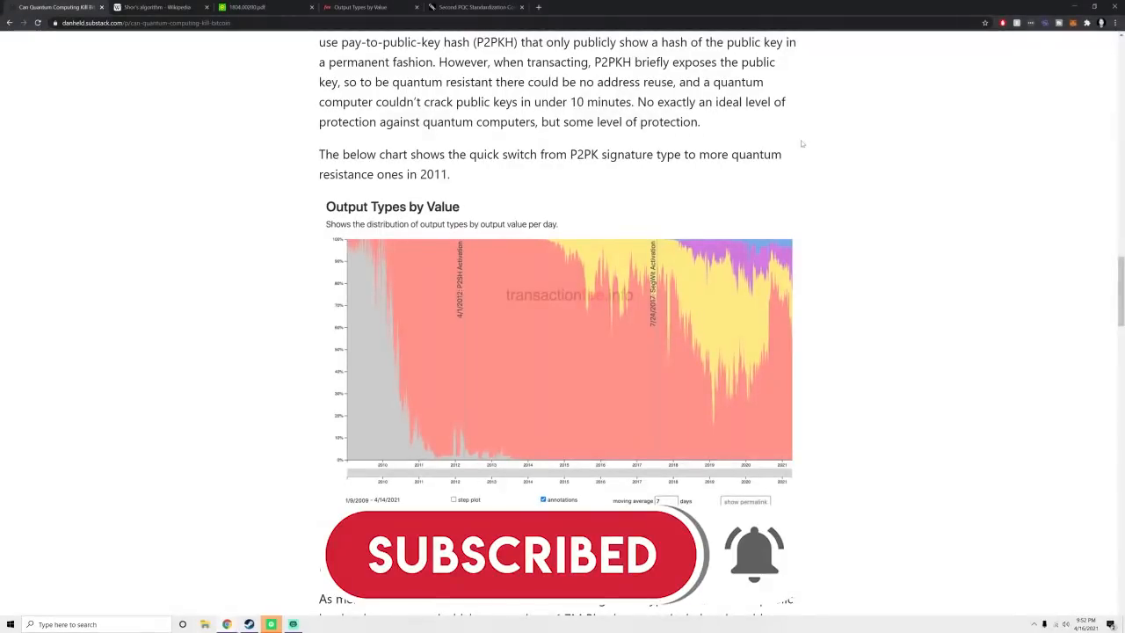
{"action": "scroll", "scroll_direction": "down", "scroll_amount": 3}
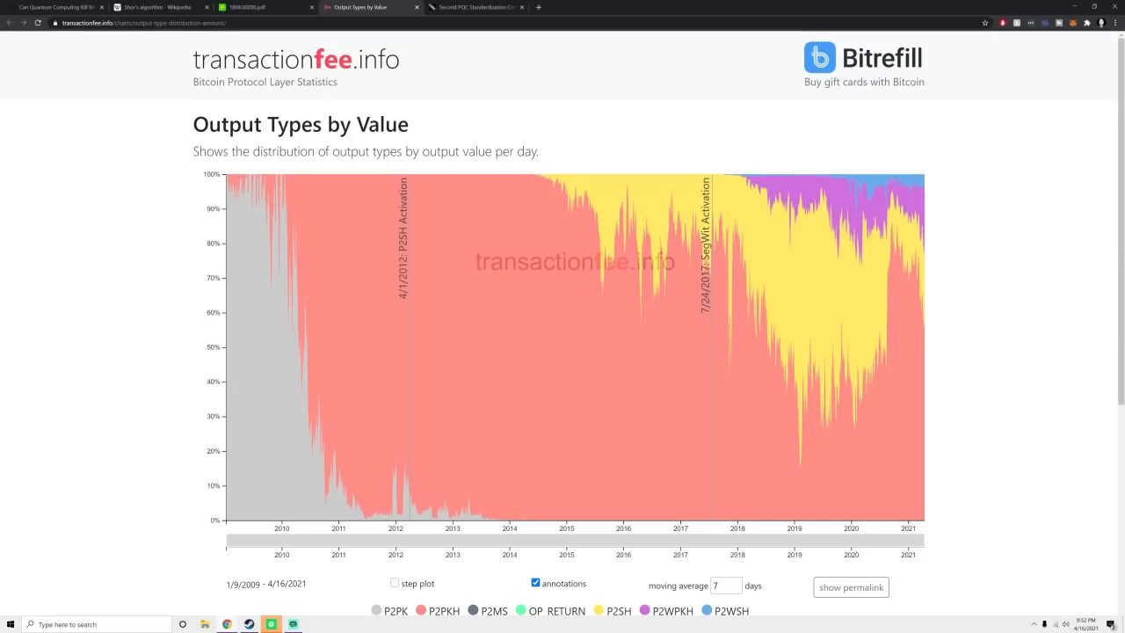
- Return to the Substack article and reach the paragraphs on exposed early coins like Satoshi's
{"action": "left_click", "coordinate": [57, 7]}
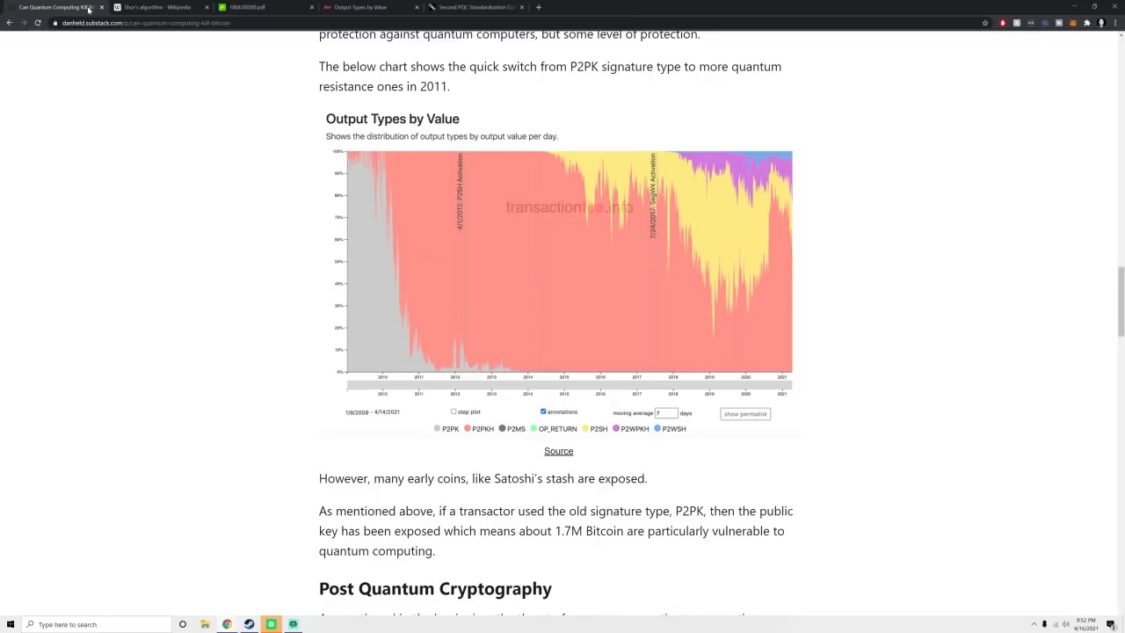
{"action": "mouse_move", "coordinate": [468, 256]}
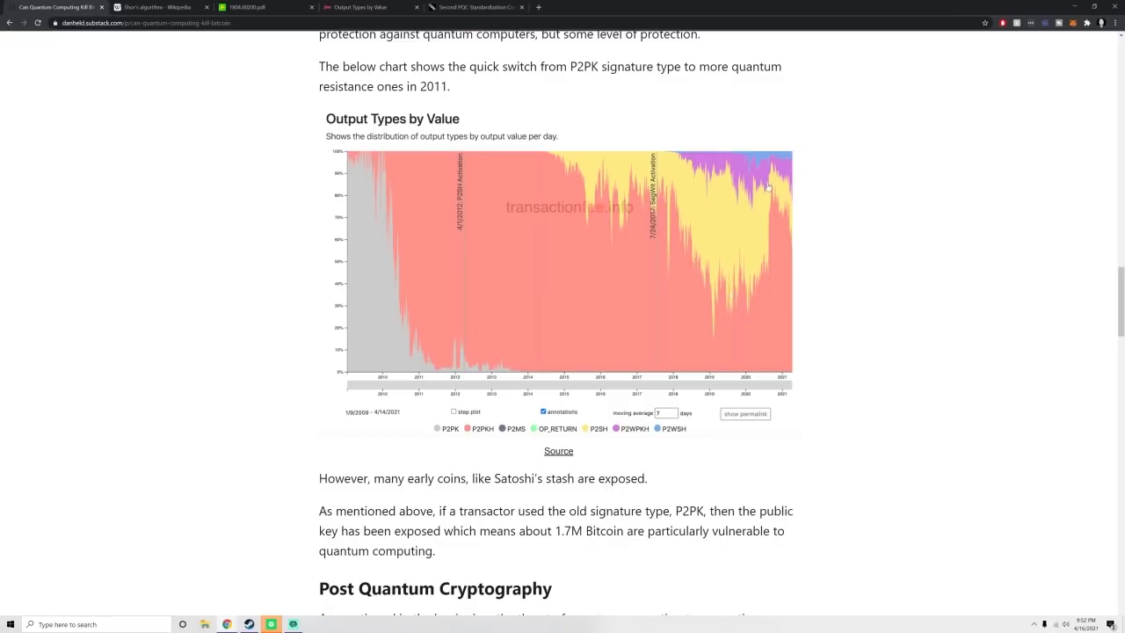
{"action": "scroll", "scroll_direction": "down", "scroll_amount": 3}
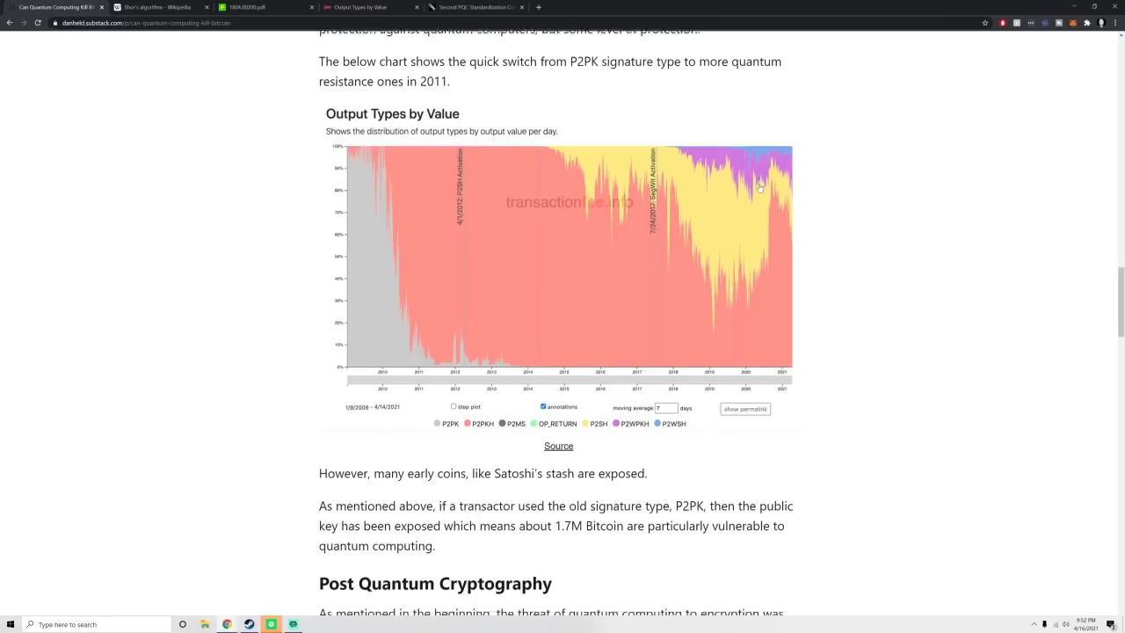
- Read through the Post Quantum Cryptography section down to the HODL sign-off
{"action": "scroll", "scroll_direction": "down", "scroll_amount": 3}
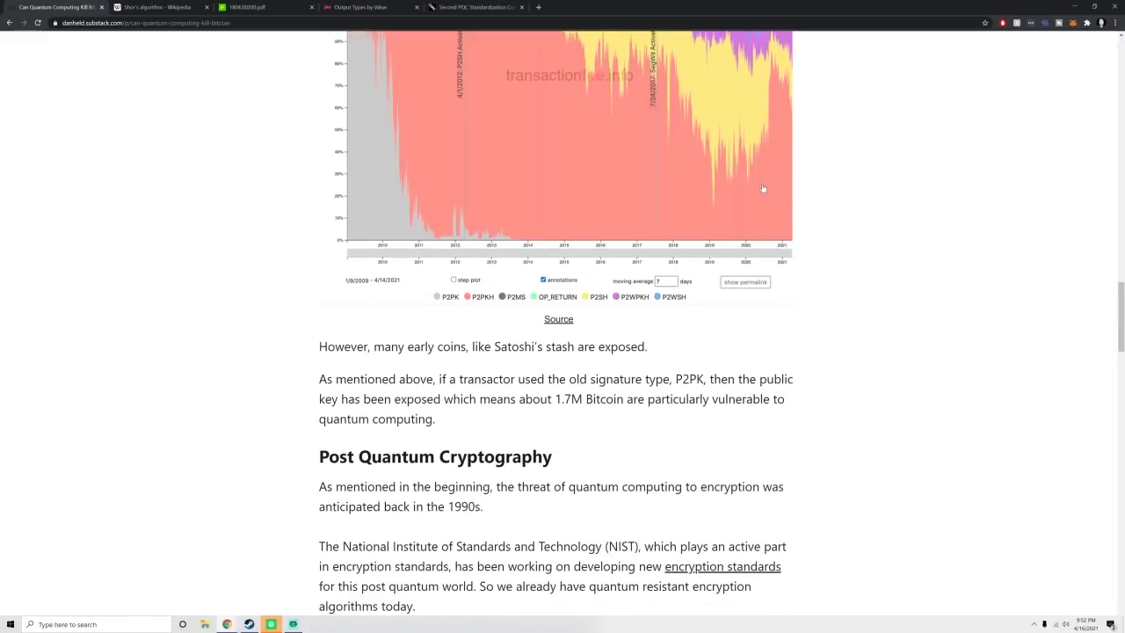
{"action": "scroll", "scroll_direction": "down", "scroll_amount": 3}
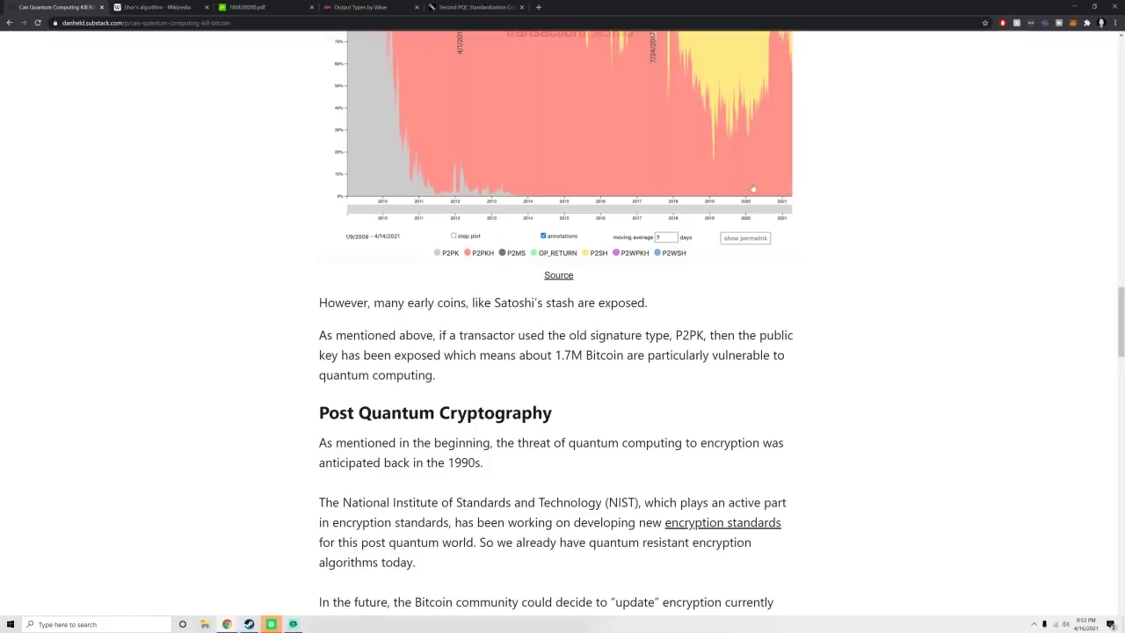
{"action": "scroll", "scroll_direction": "down", "scroll_amount": 3}
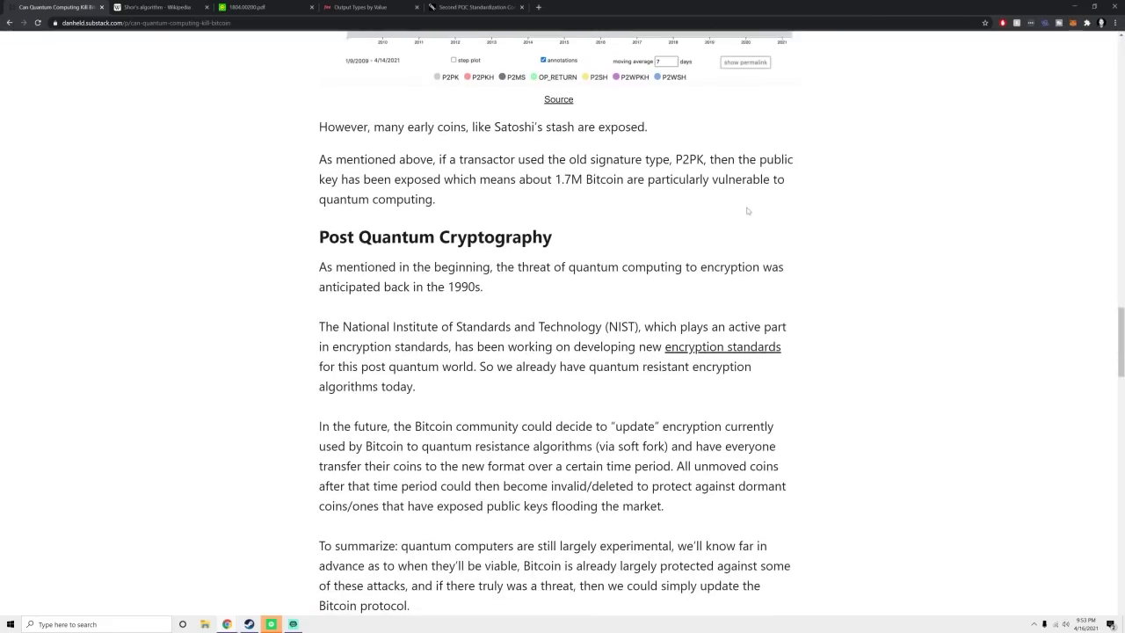
{"action": "scroll", "scroll_direction": "down", "scroll_amount": 3}
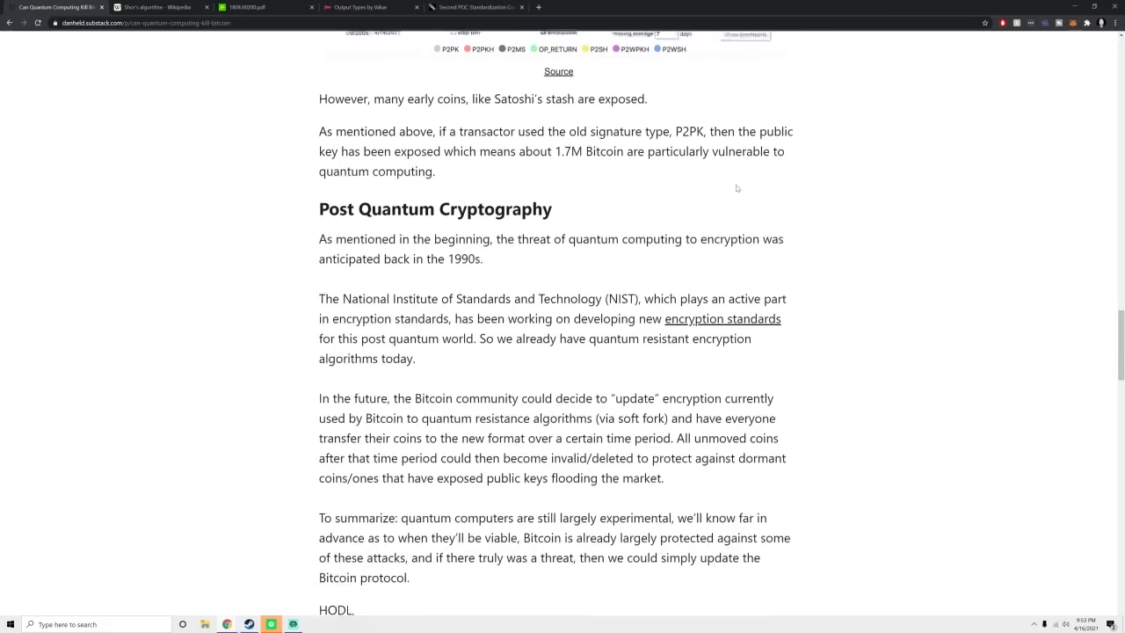
{"action": "scroll", "scroll_direction": "down", "scroll_amount": 3}
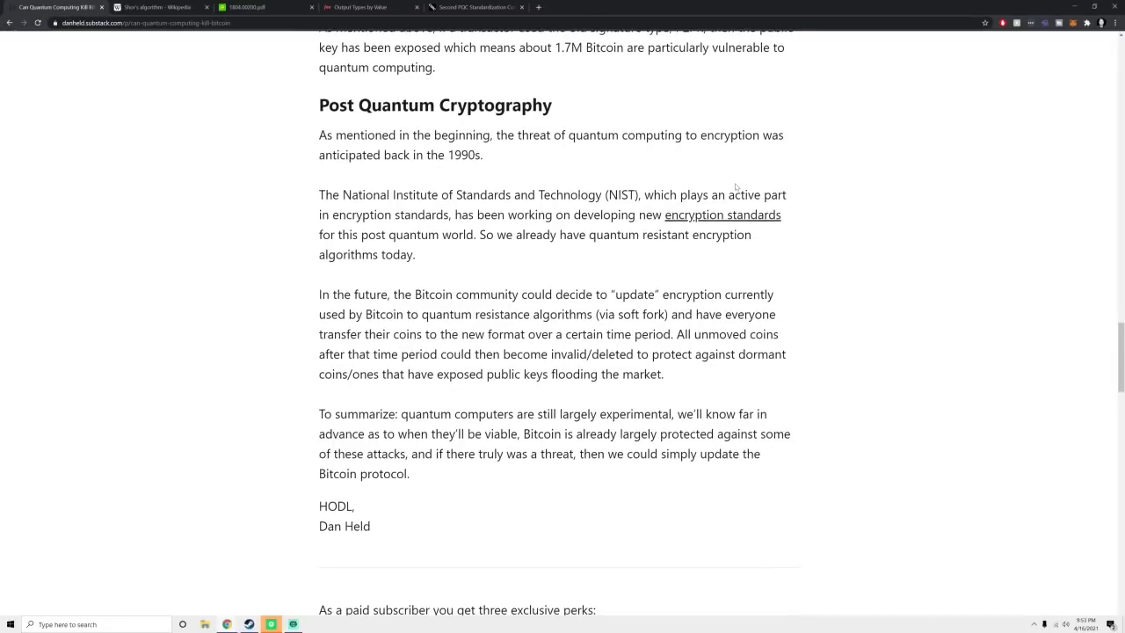
{"action": "mouse_move", "coordinate": [761, 162]}
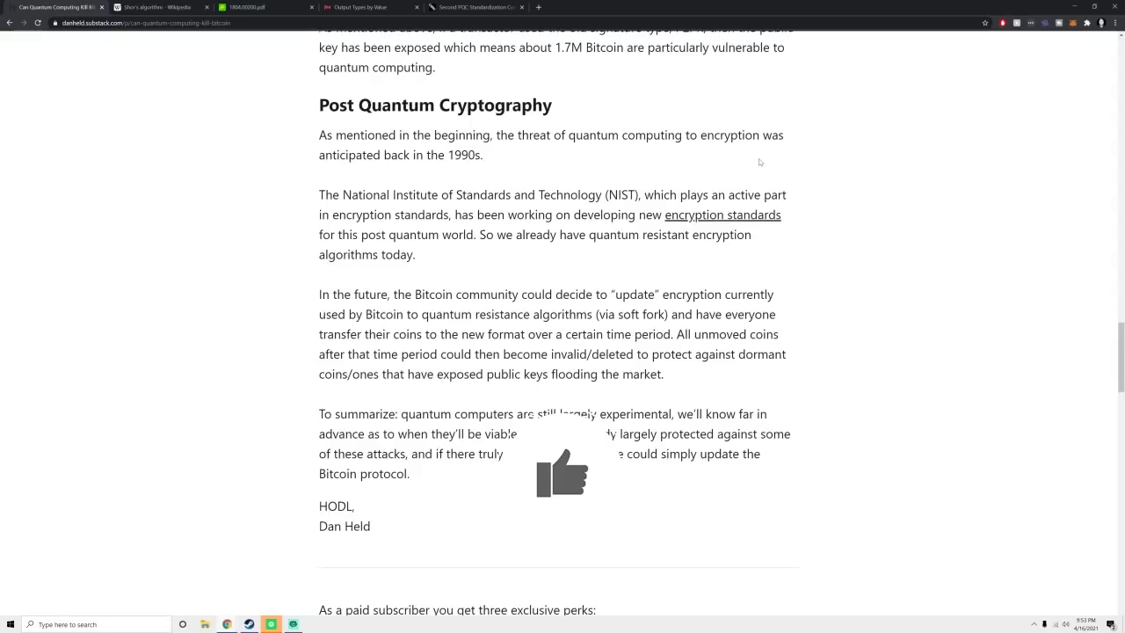
{"action": "scroll", "scroll_direction": "down", "scroll_amount": 3}
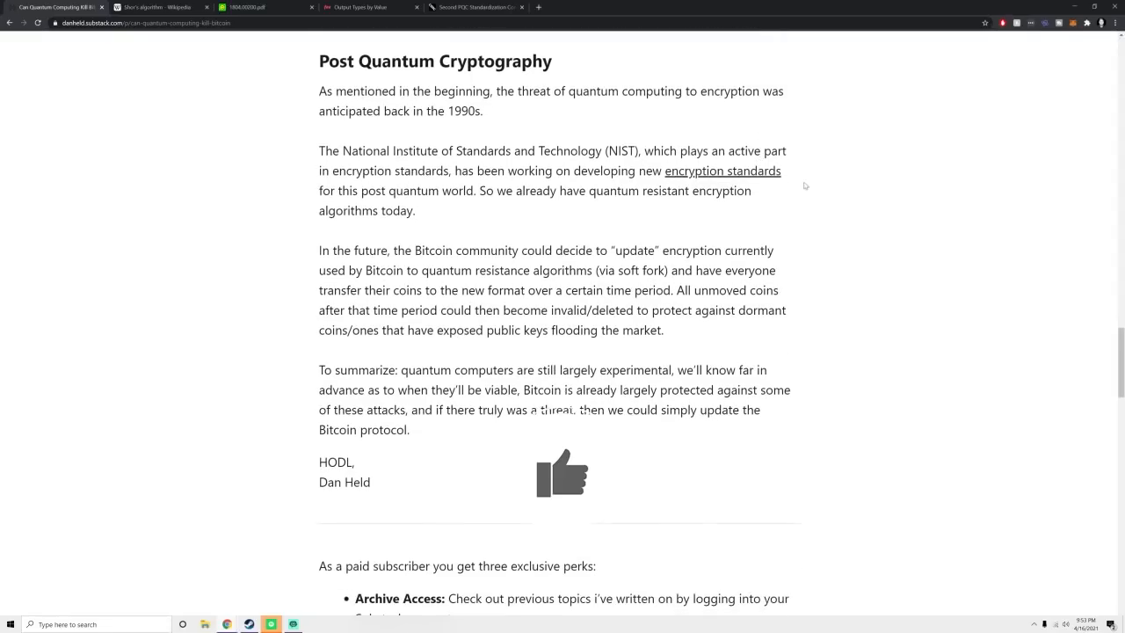
{"action": "mouse_move", "coordinate": [813, 185]}
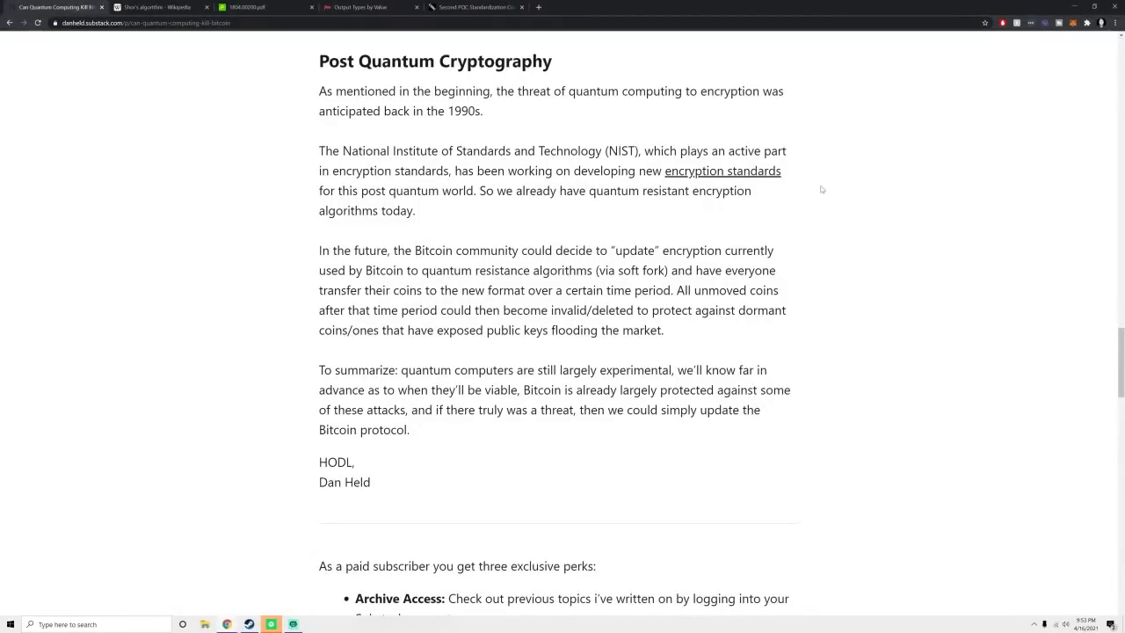
{"action": "mouse_move", "coordinate": [802, 194]}
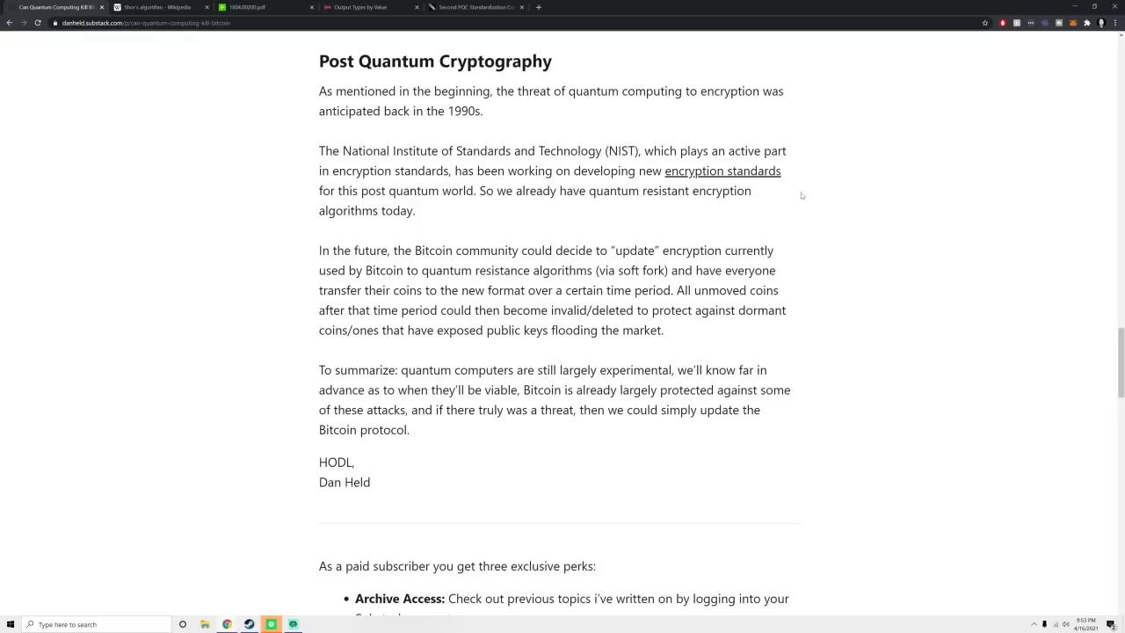
{"action": "mouse_move", "coordinate": [747, 225]}
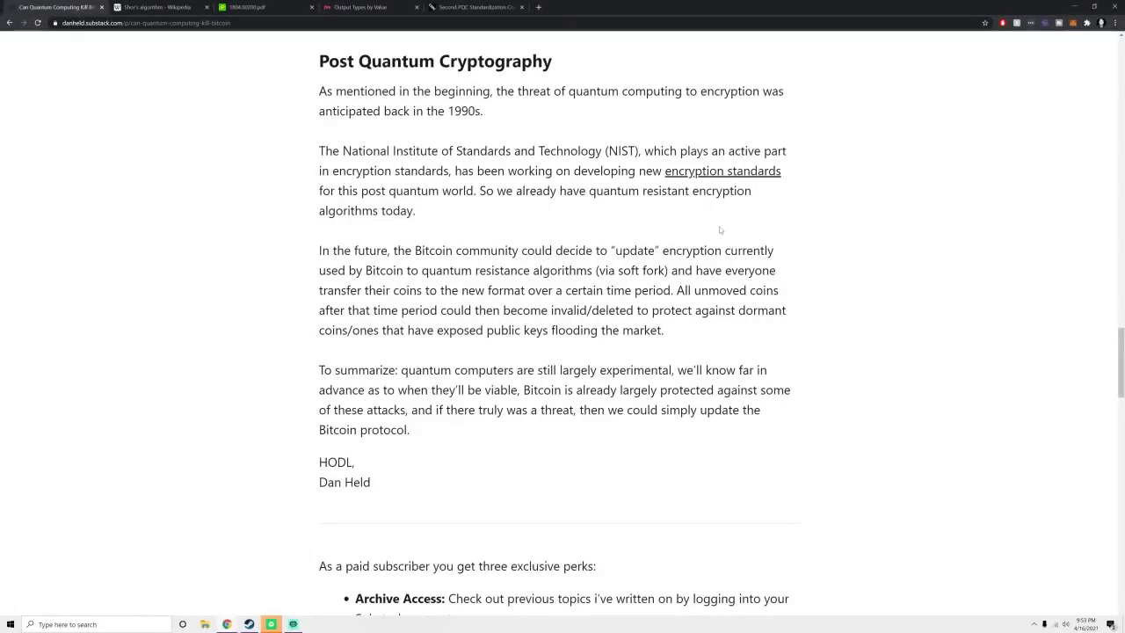
{"action": "scroll", "scroll_direction": "down", "scroll_amount": 3}
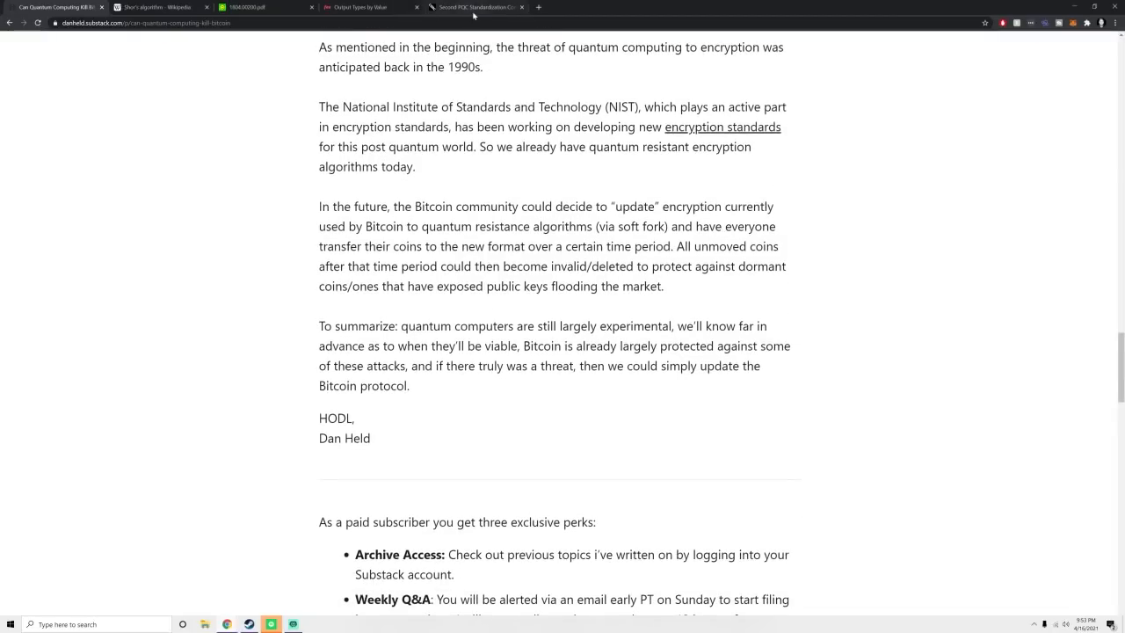
- Glance at the Second PQC Standardization Conference page, then return to the article
{"action": "left_click", "coordinate": [475, 7]}
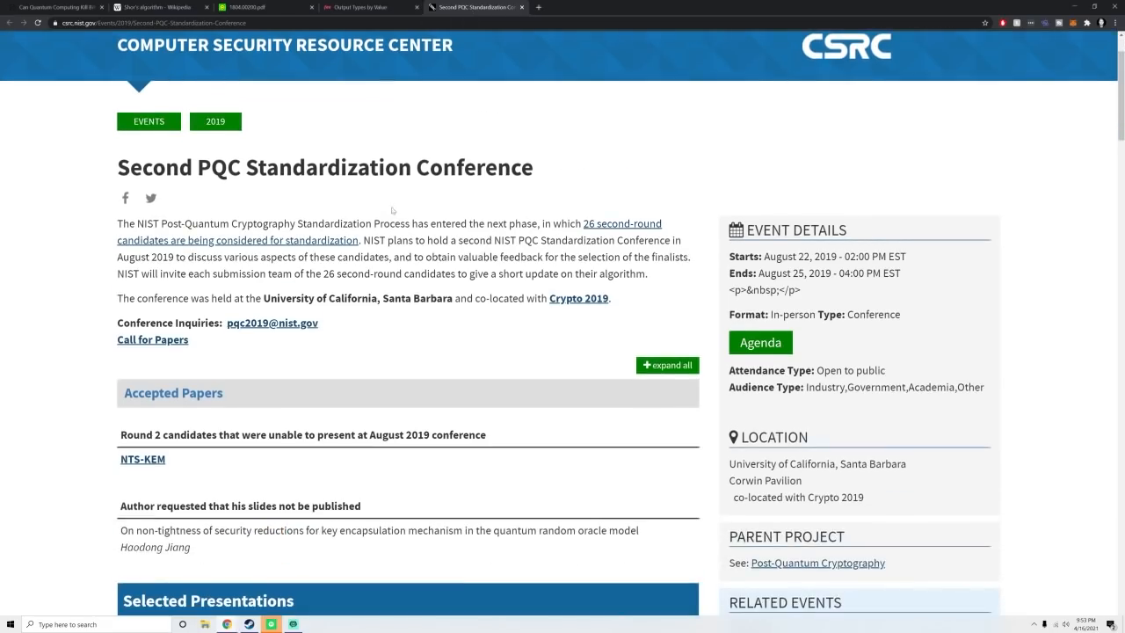
{"action": "scroll", "scroll_direction": "down", "scroll_amount": 3}
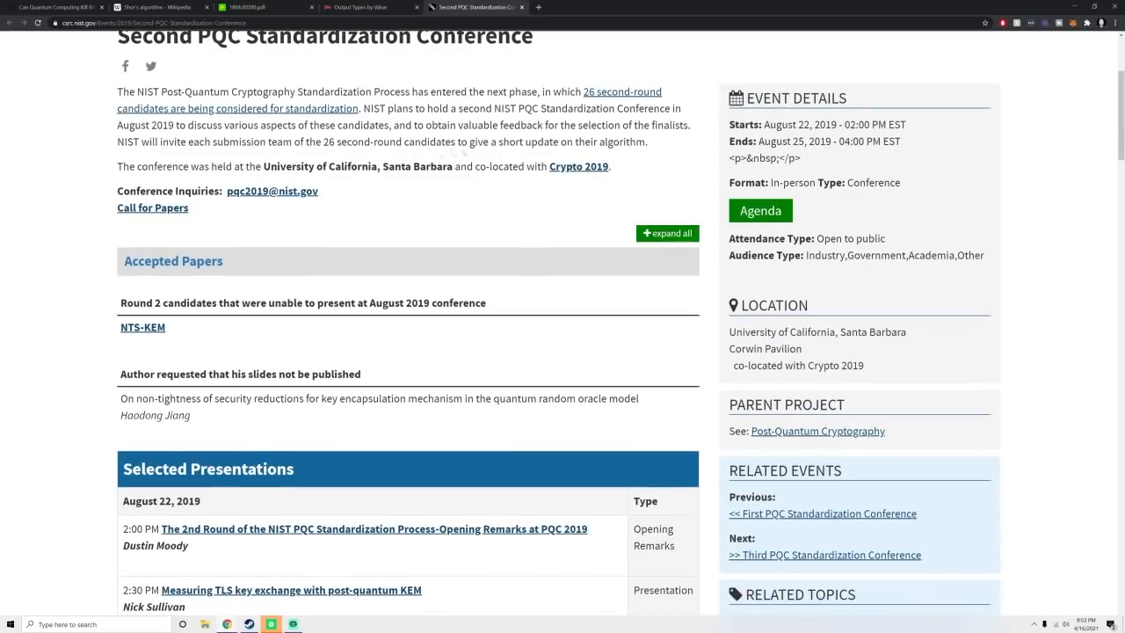
{"action": "mouse_move", "coordinate": [57, 7]}
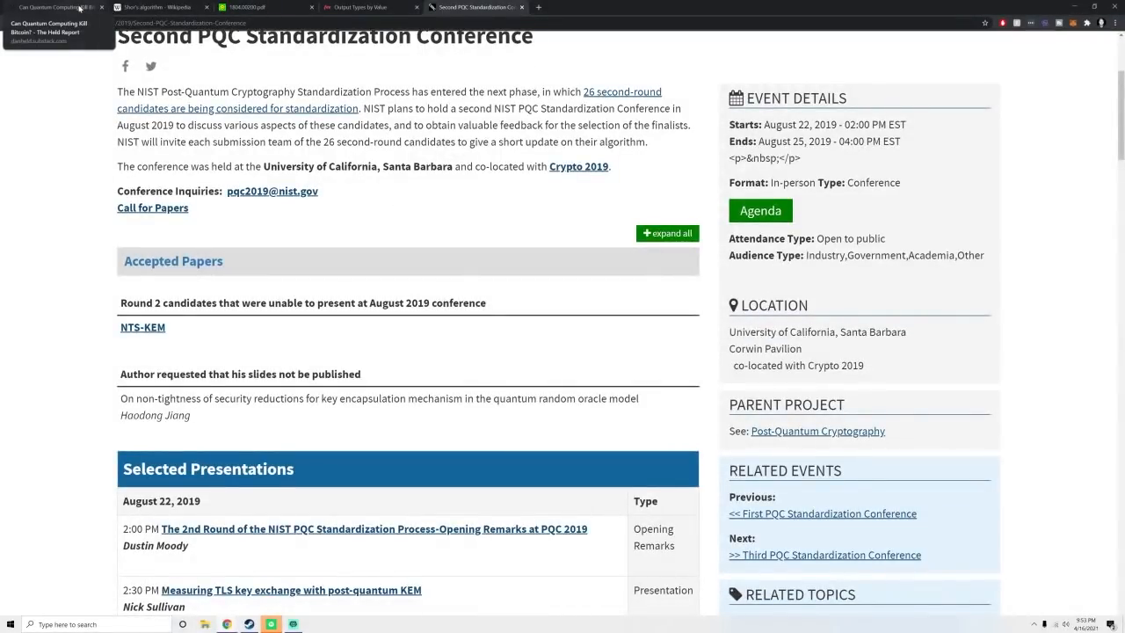
{"action": "left_click", "coordinate": [53, 7]}
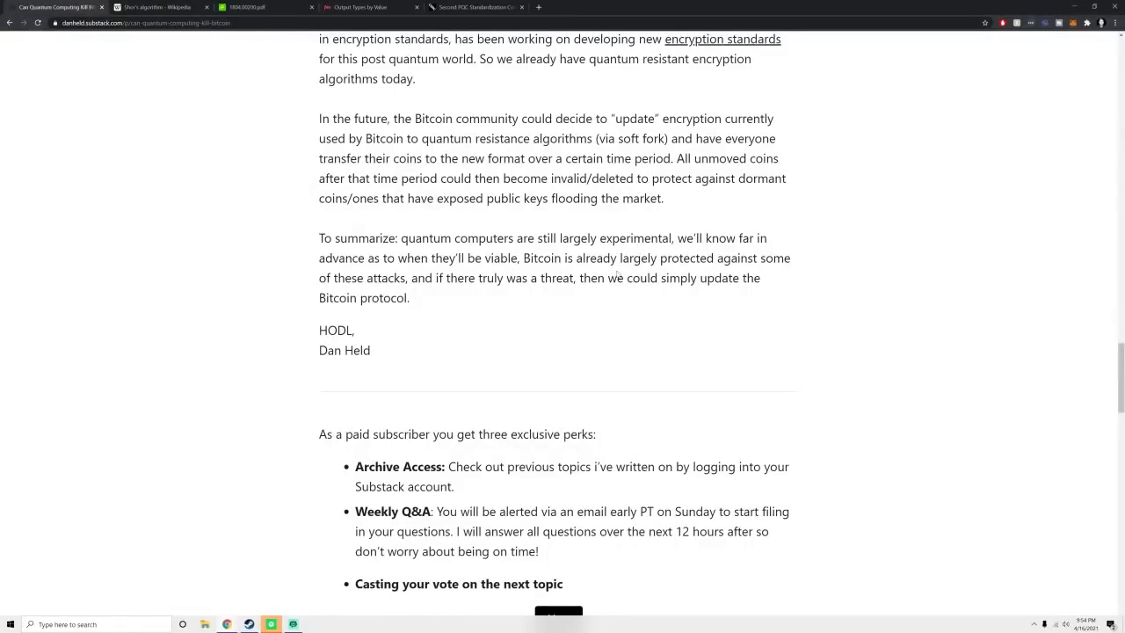
{"action": "mouse_move", "coordinate": [687, 275]}
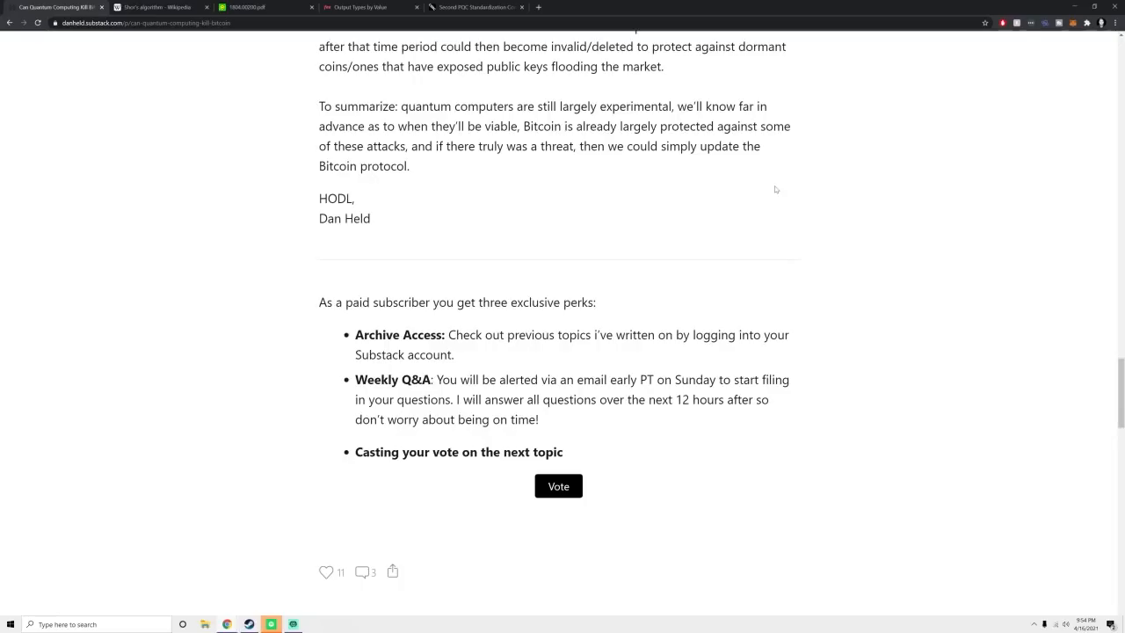
- Scroll to the article's end, showing the HODL sign-off, three perks, and like and comment counts
{"action": "left_click", "coordinate": [559, 486]}
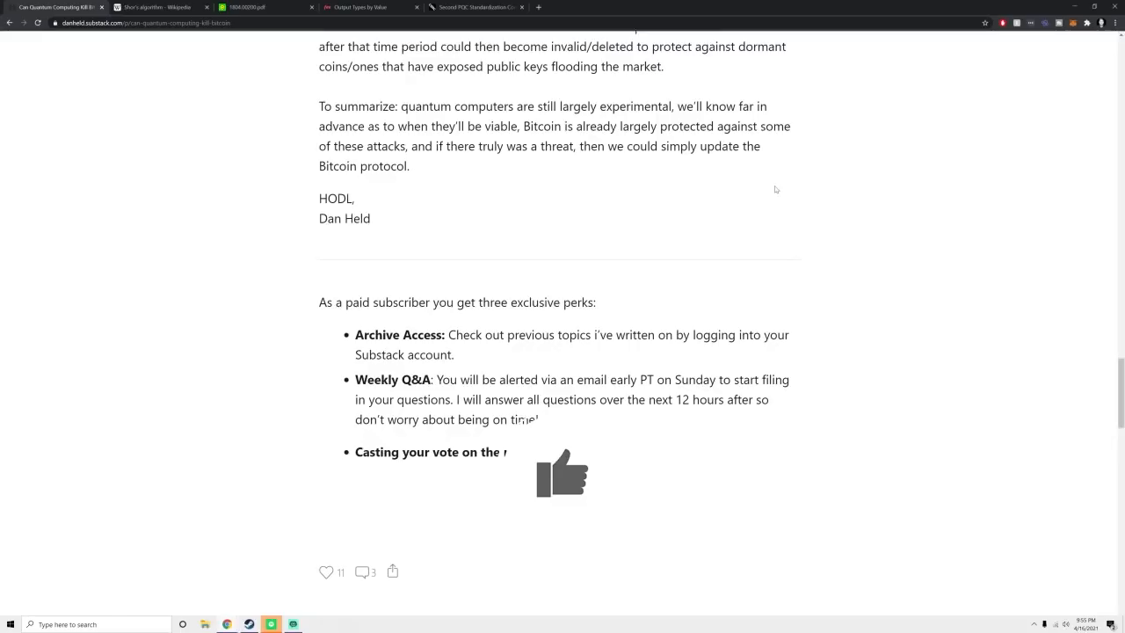
{"action": "mouse_move", "coordinate": [751, 215]}
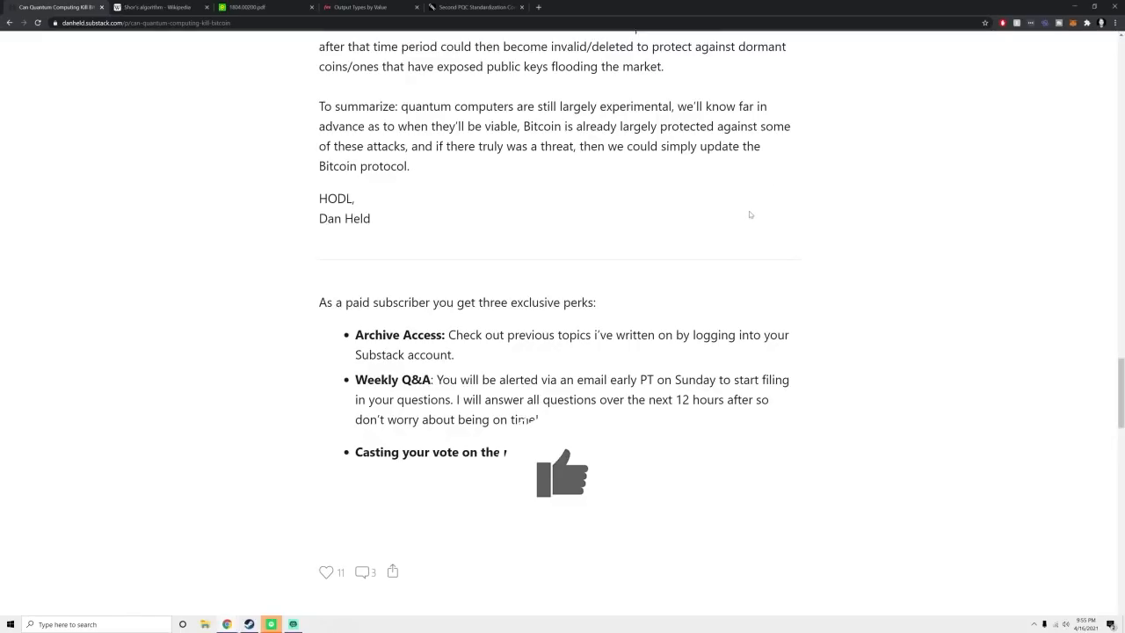